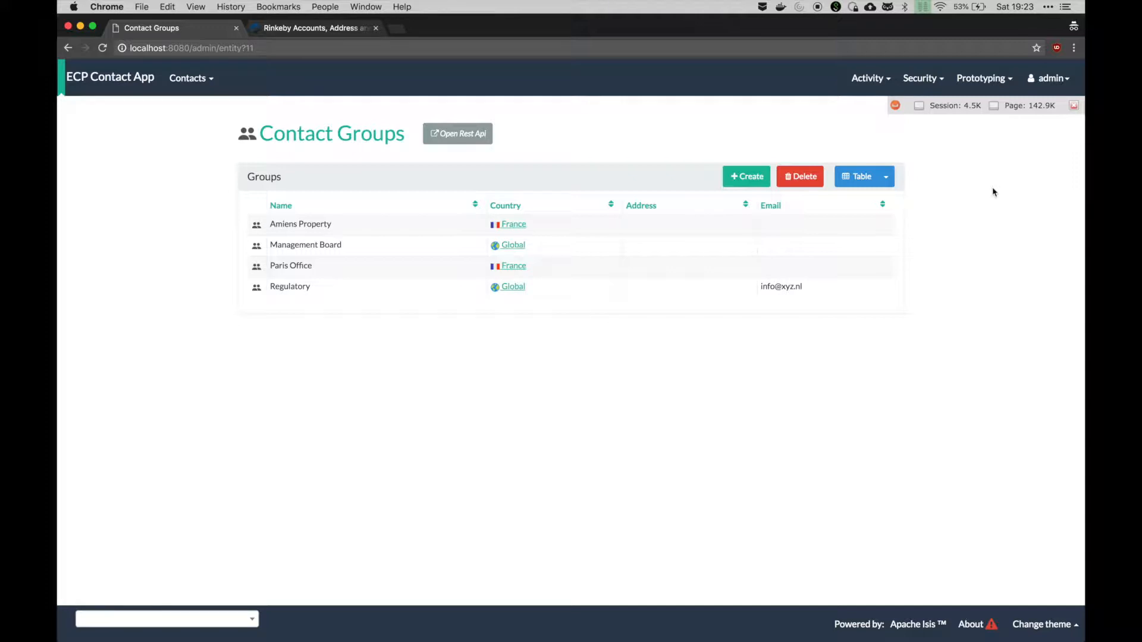
Step: From the Contact Groups list, bring up the Activity menu's audit entry options
click(867, 78)
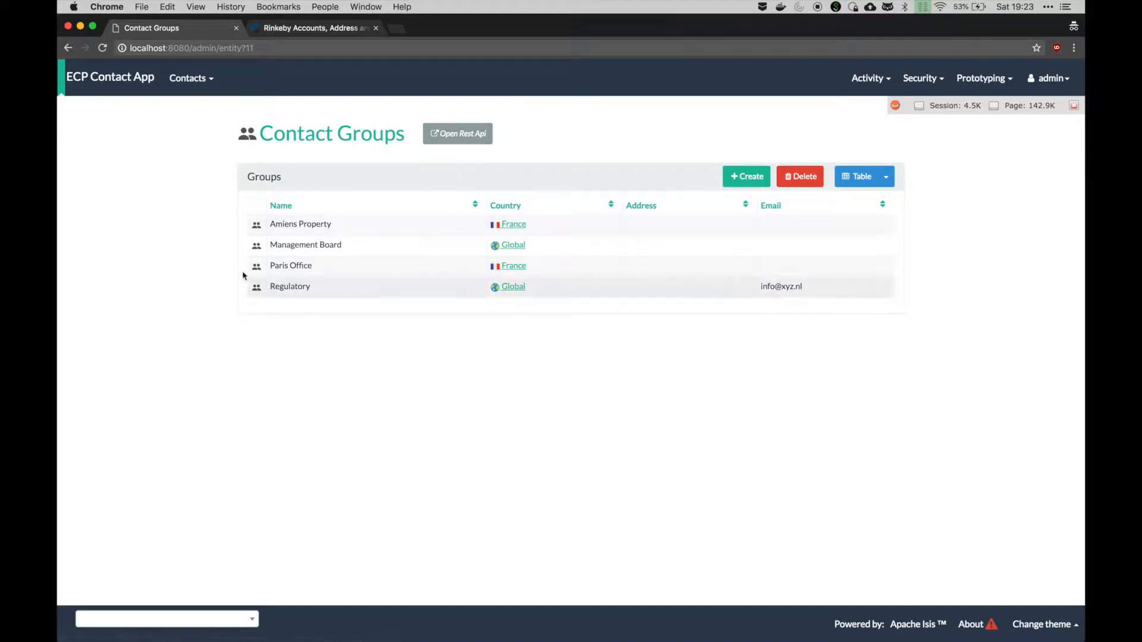
click(188, 78)
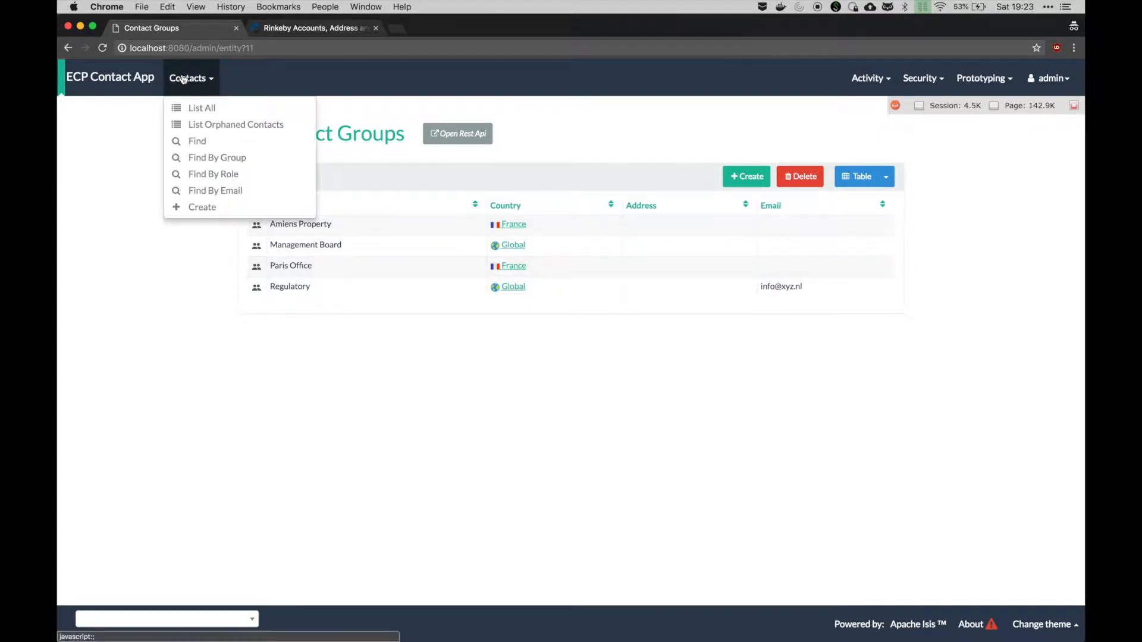
click(867, 78)
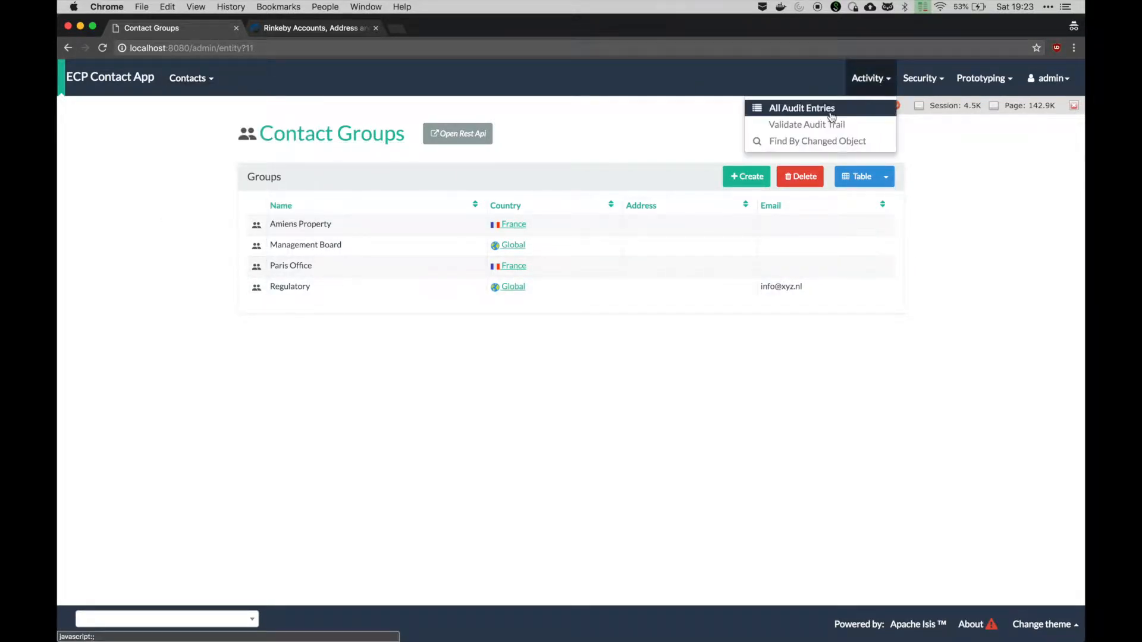
Step: List all audit entries and select the initialisation entry's full Eth Transaction Hash
click(801, 108)
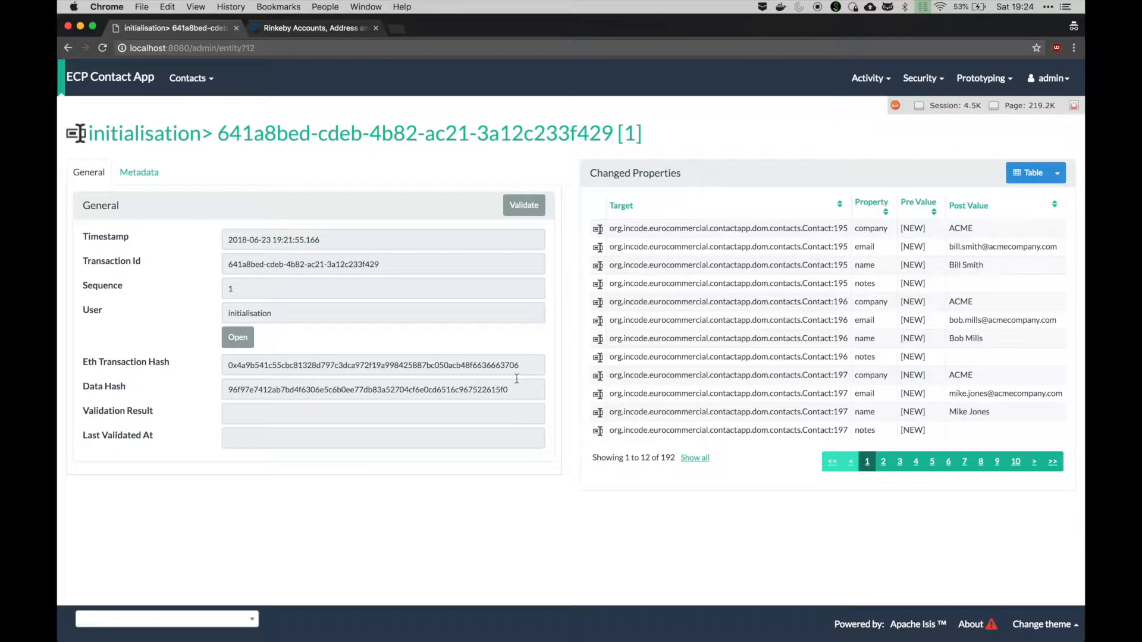
mouse_move(420, 411)
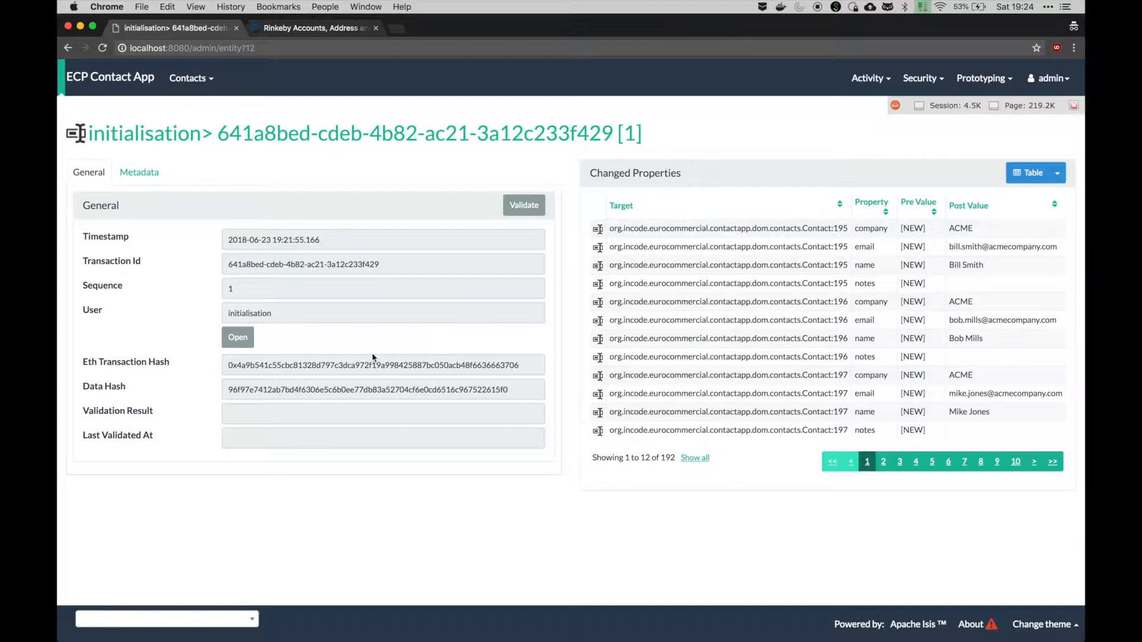
triple_click(383, 365)
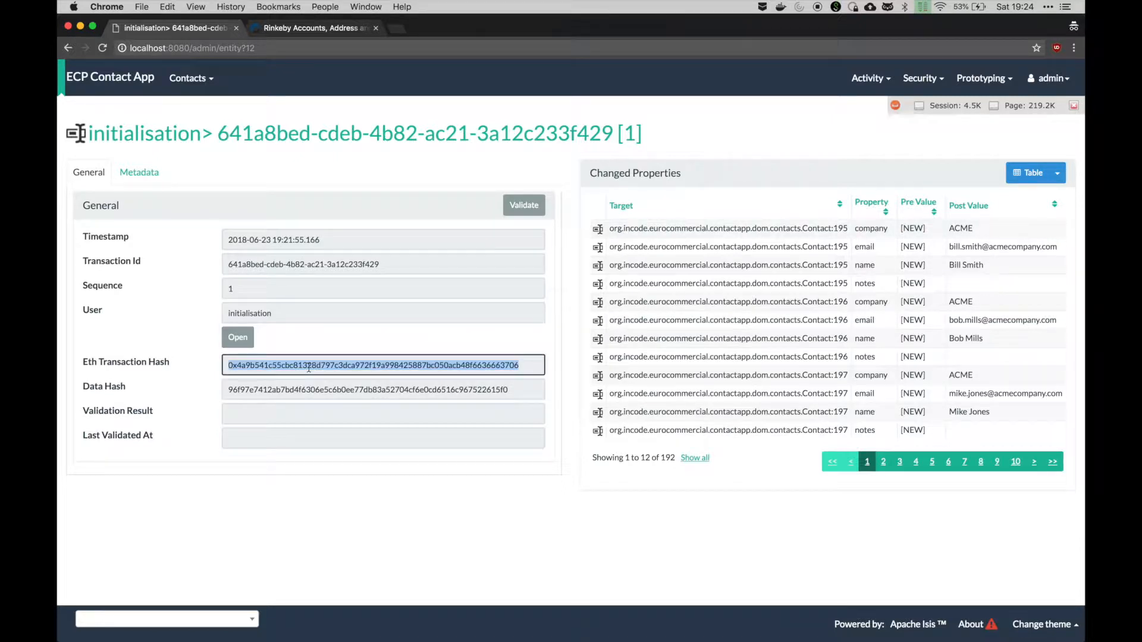
mouse_move(375, 338)
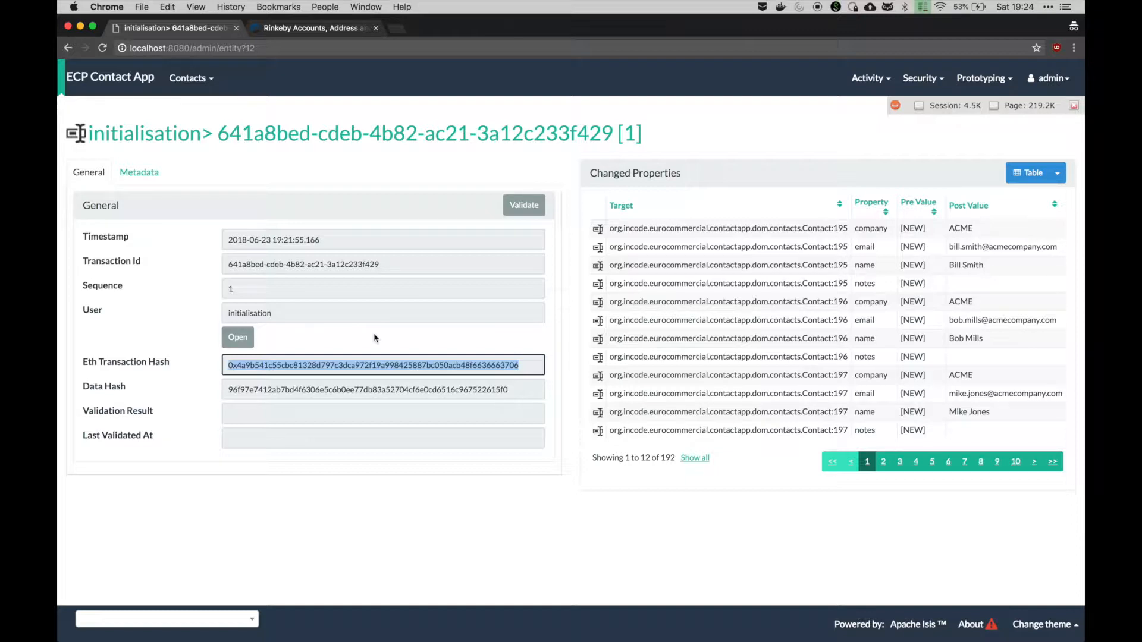
mouse_move(700, 256)
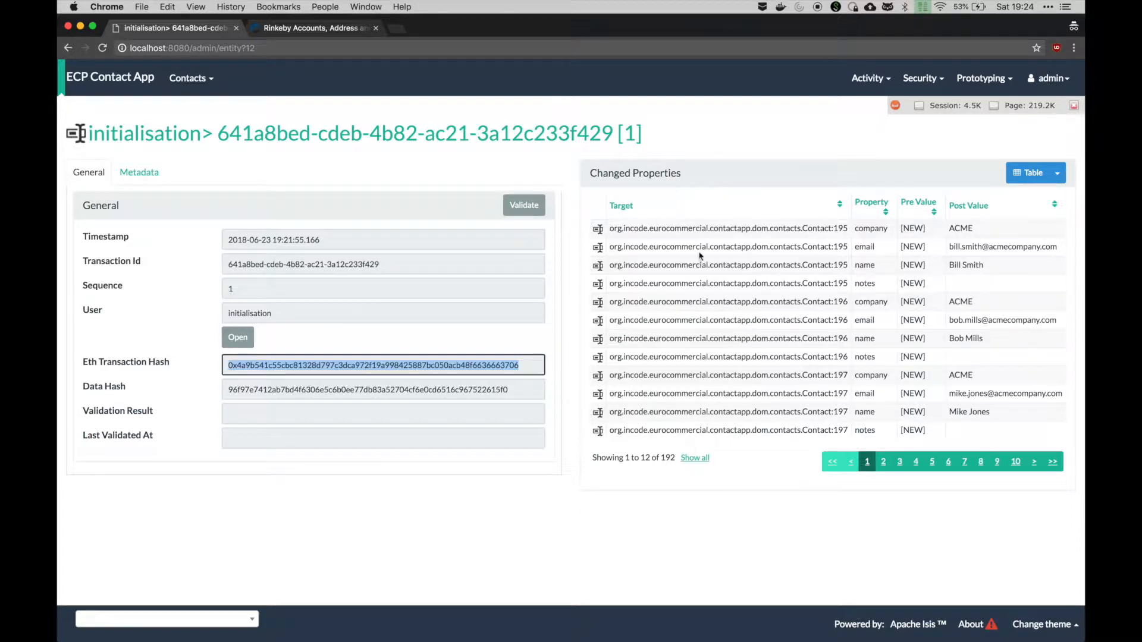
mouse_move(439, 471)
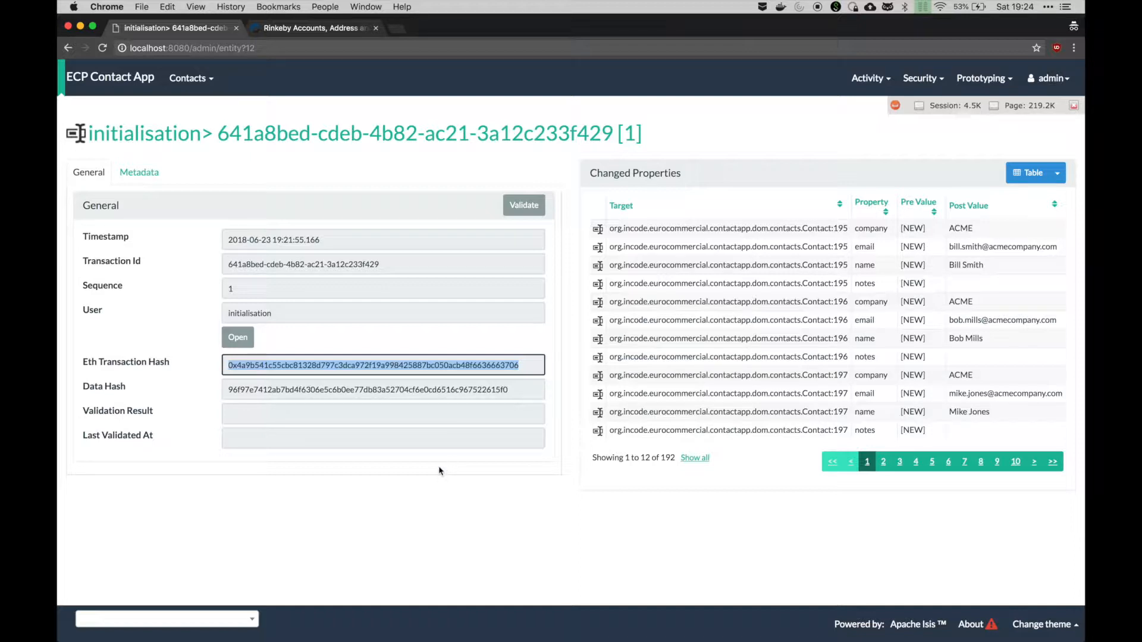
mouse_move(442, 434)
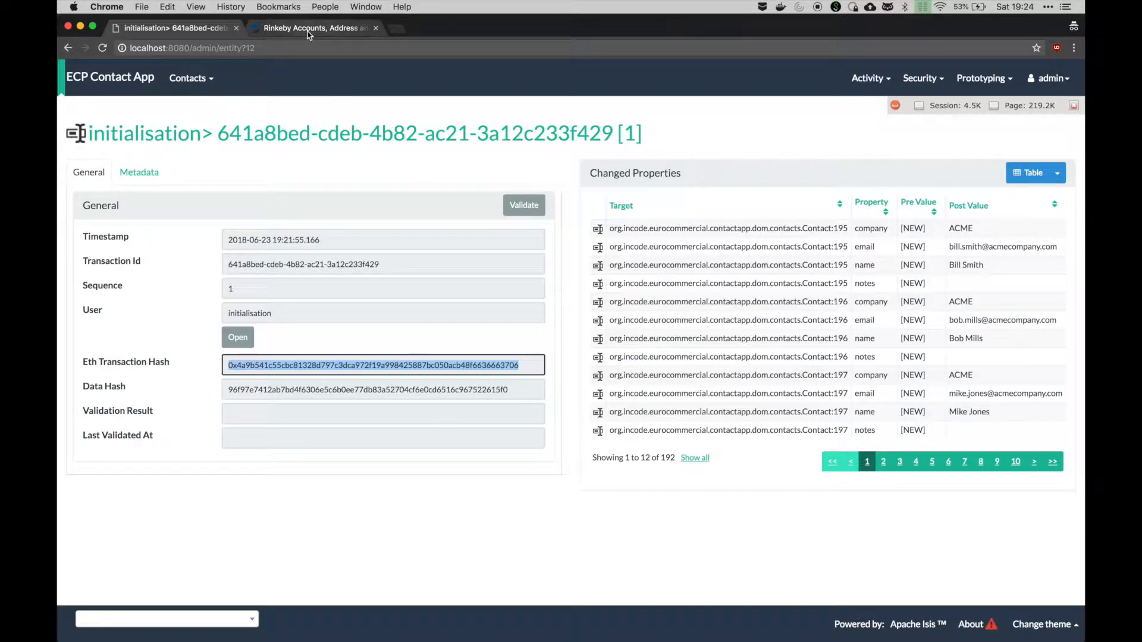
Step: Switch to the Rinkeby Etherscan account page to compare the newest transaction hash
click(314, 28)
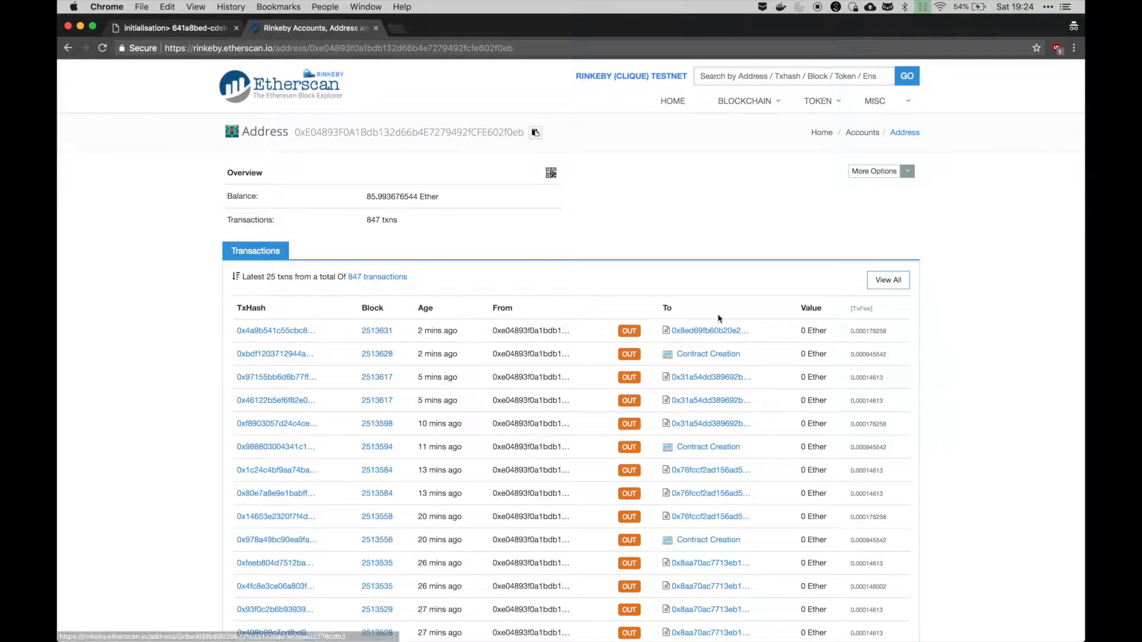
mouse_move(734, 314)
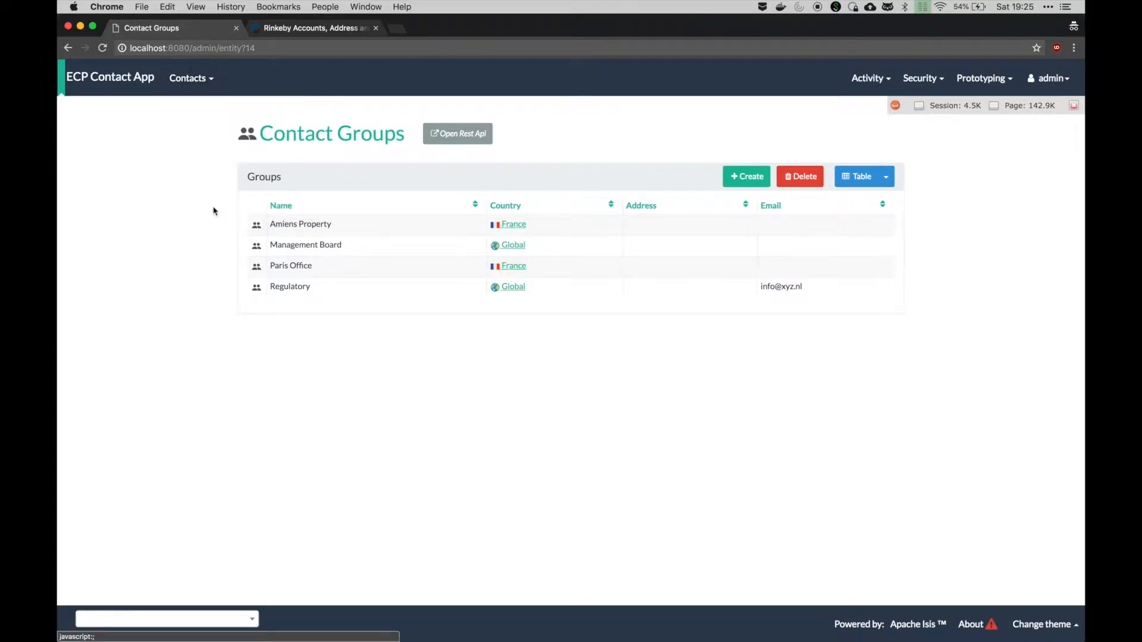
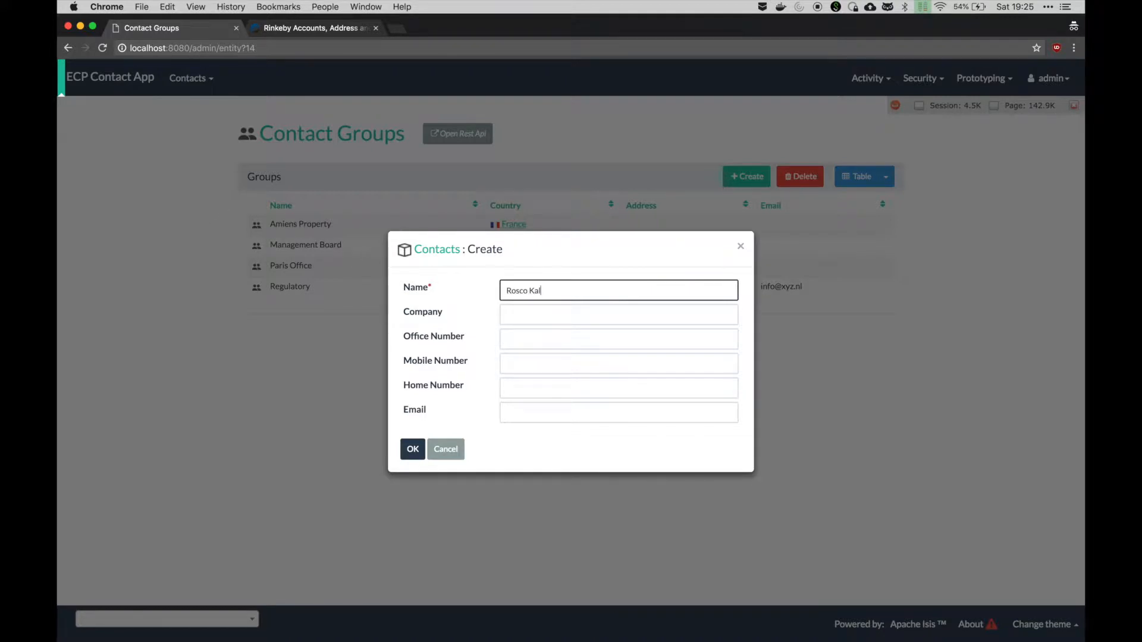
text(is)
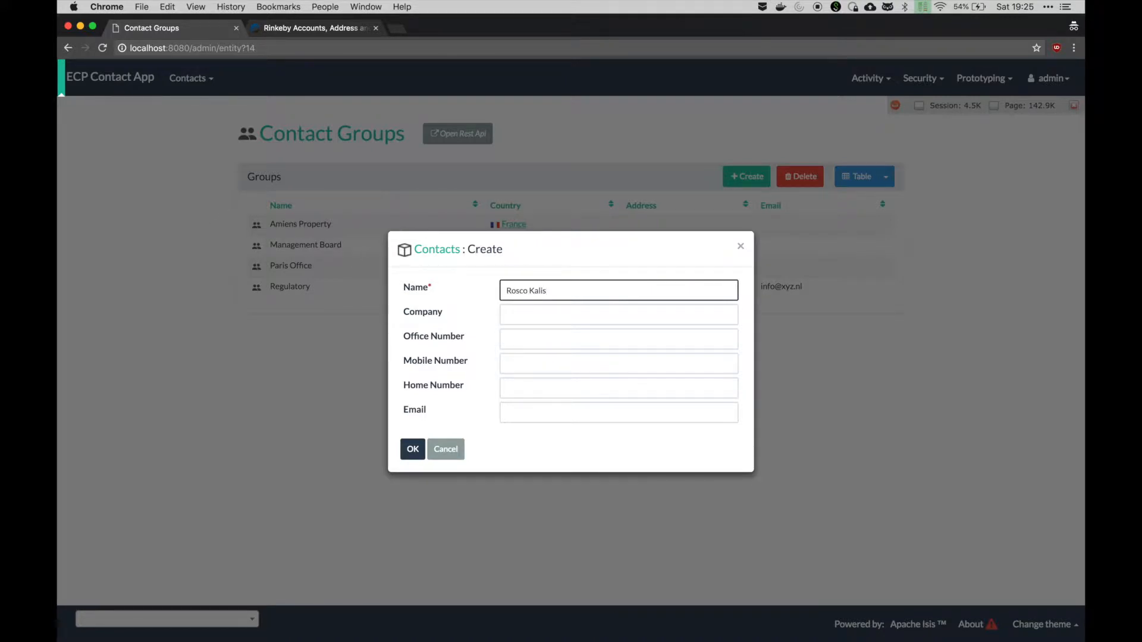
click(618, 314)
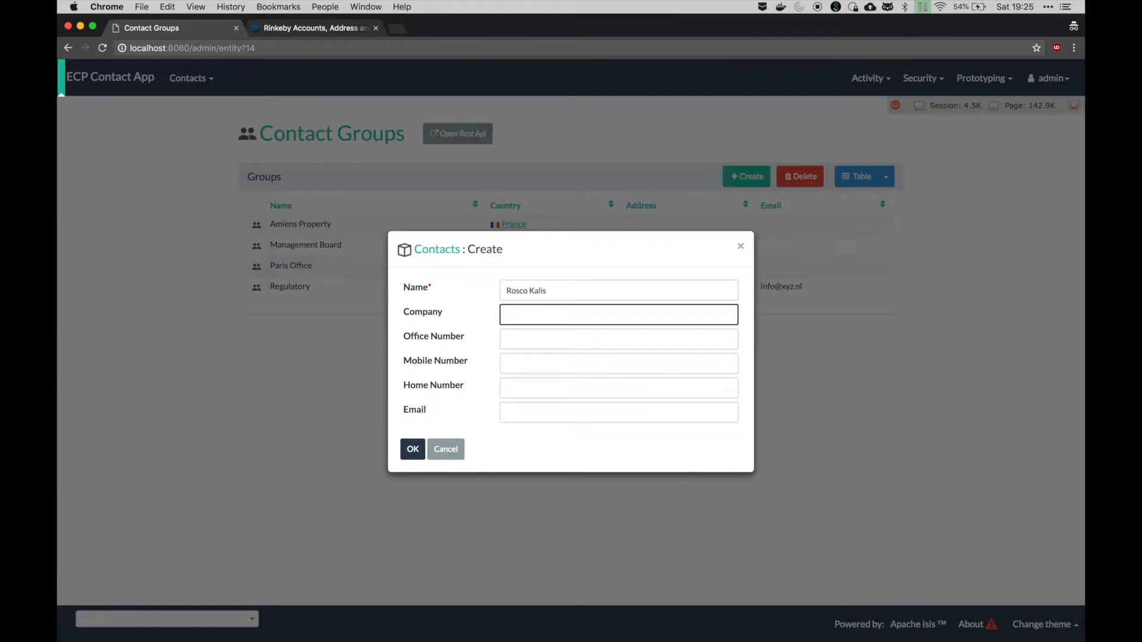
text(Acme)
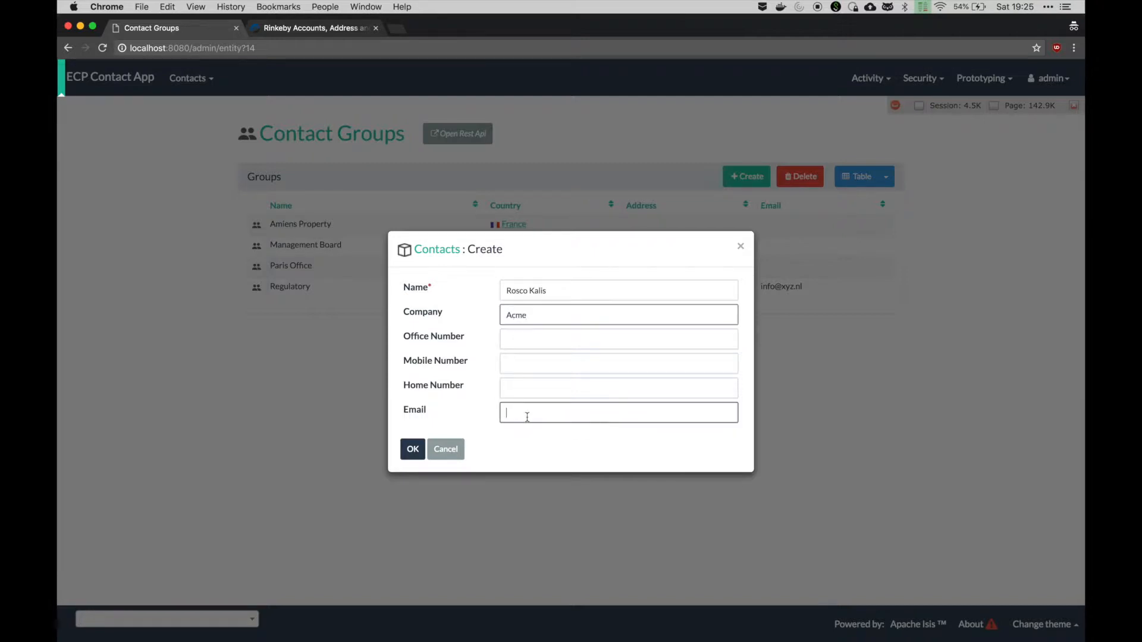
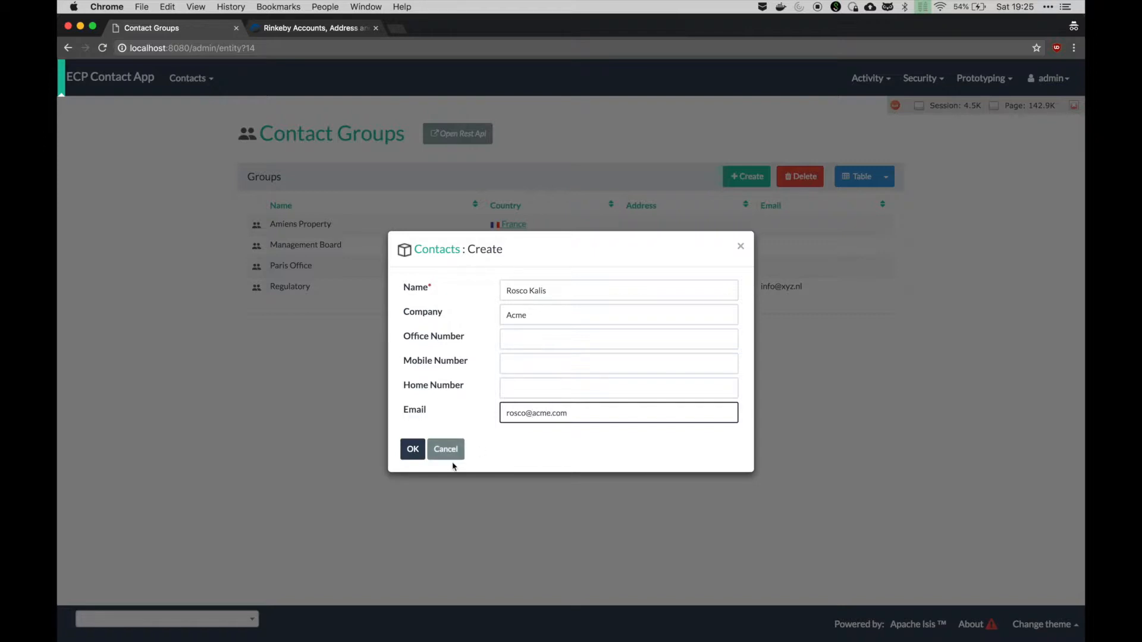
click(412, 448)
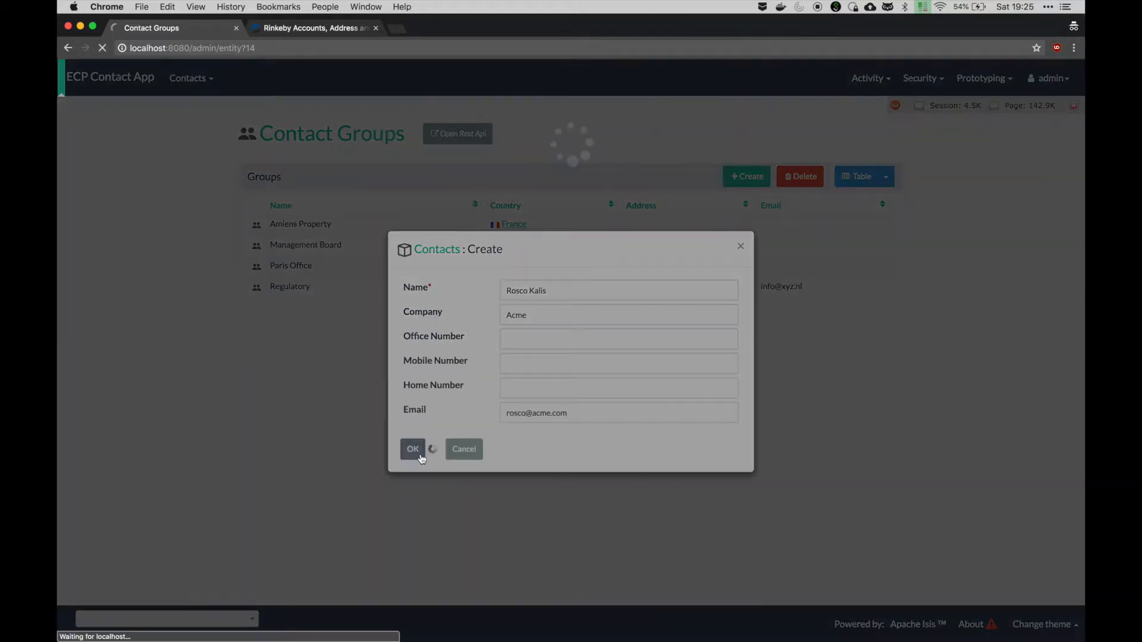
click(413, 448)
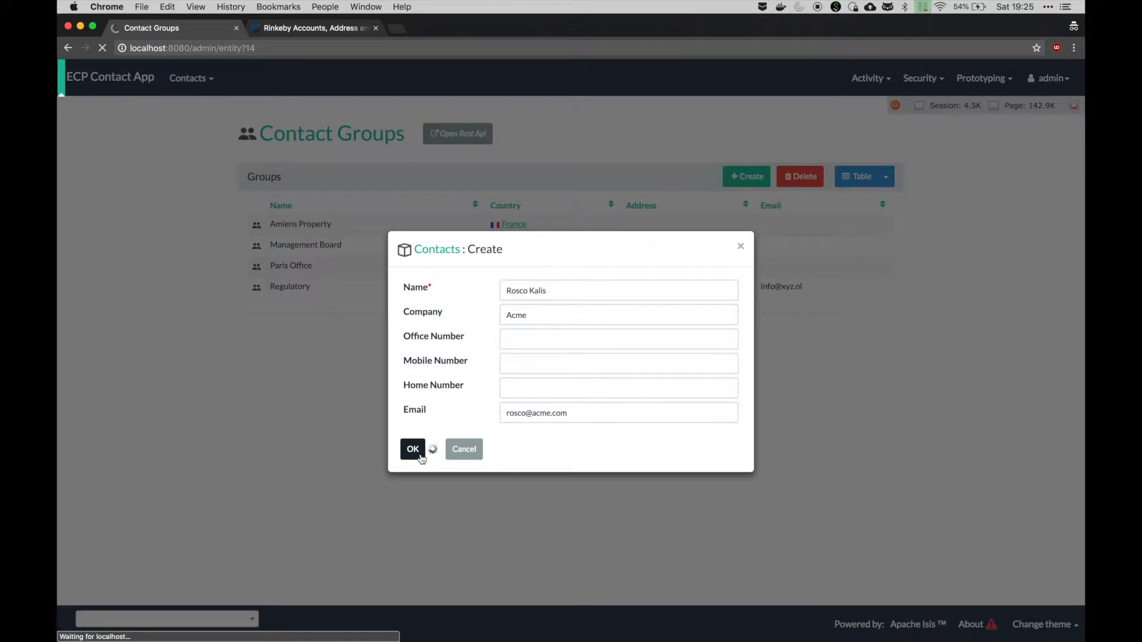
click(413, 449)
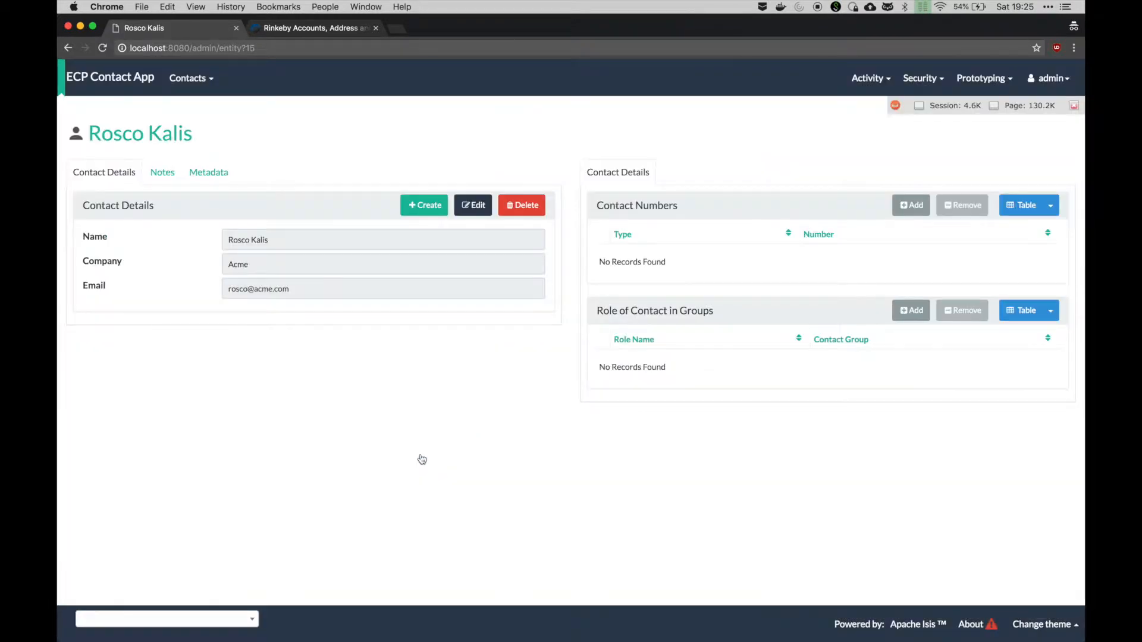
mouse_move(690, 391)
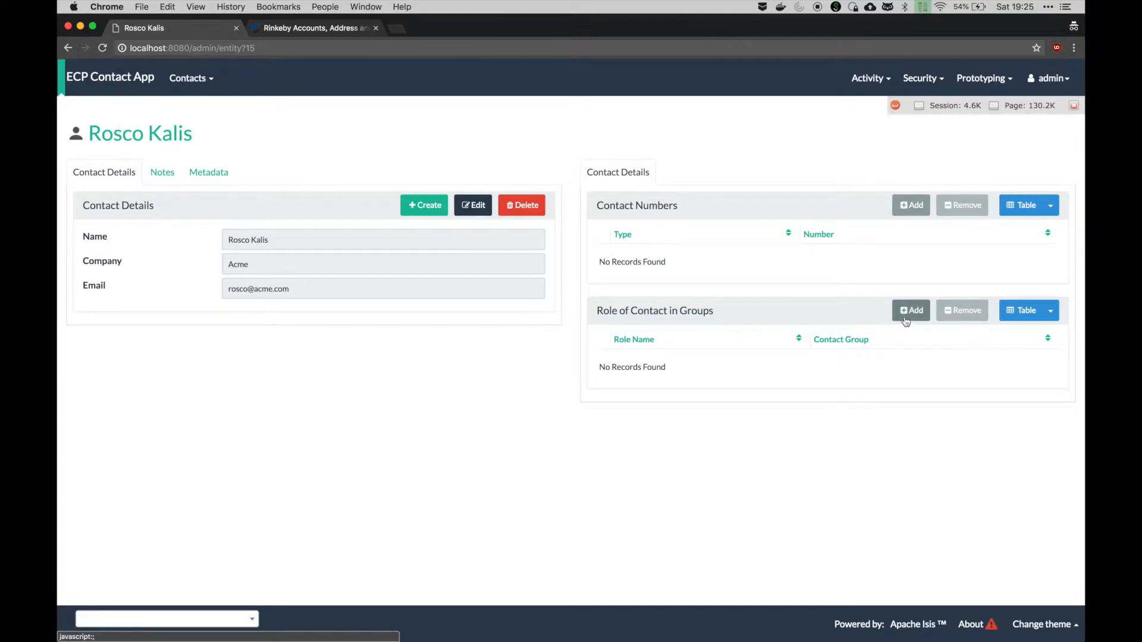
click(910, 309)
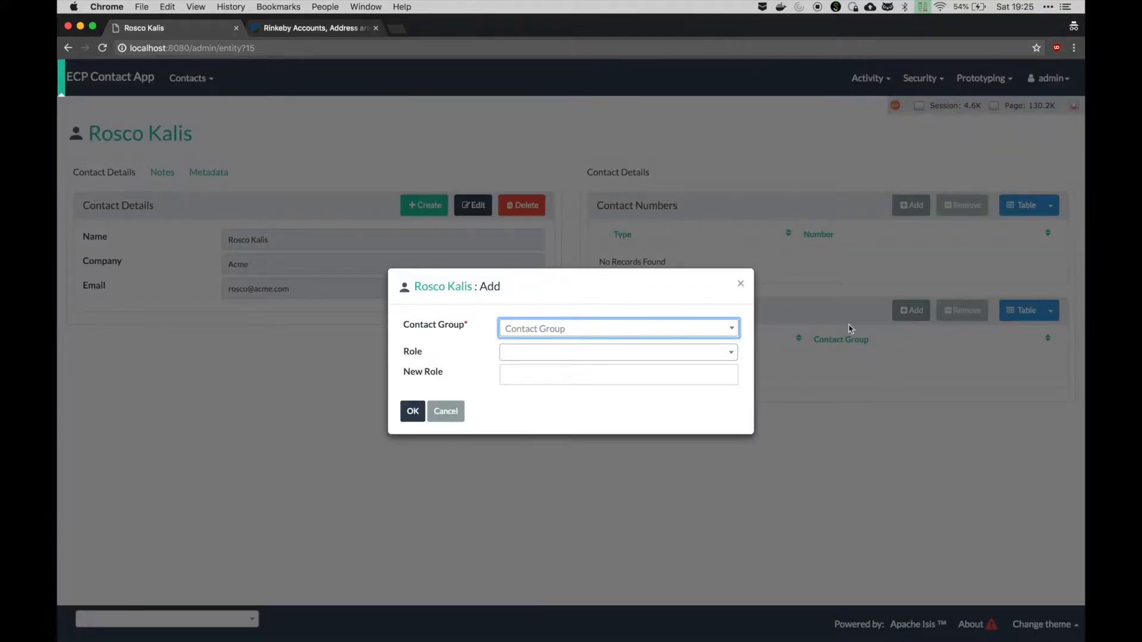
click(618, 328)
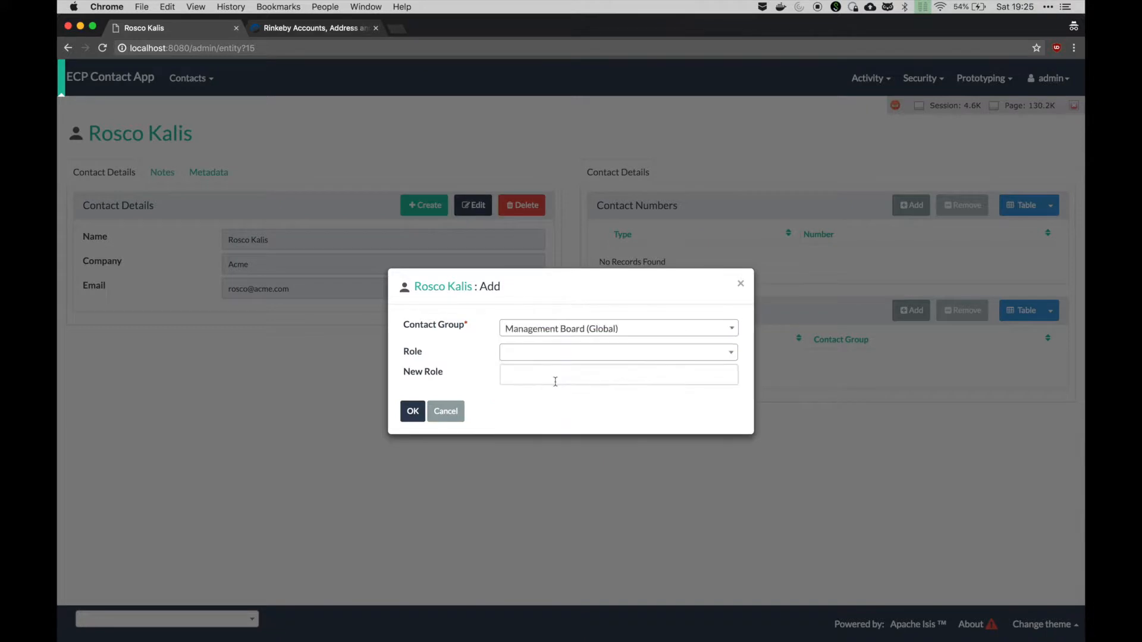
text(Senior Group Manager)
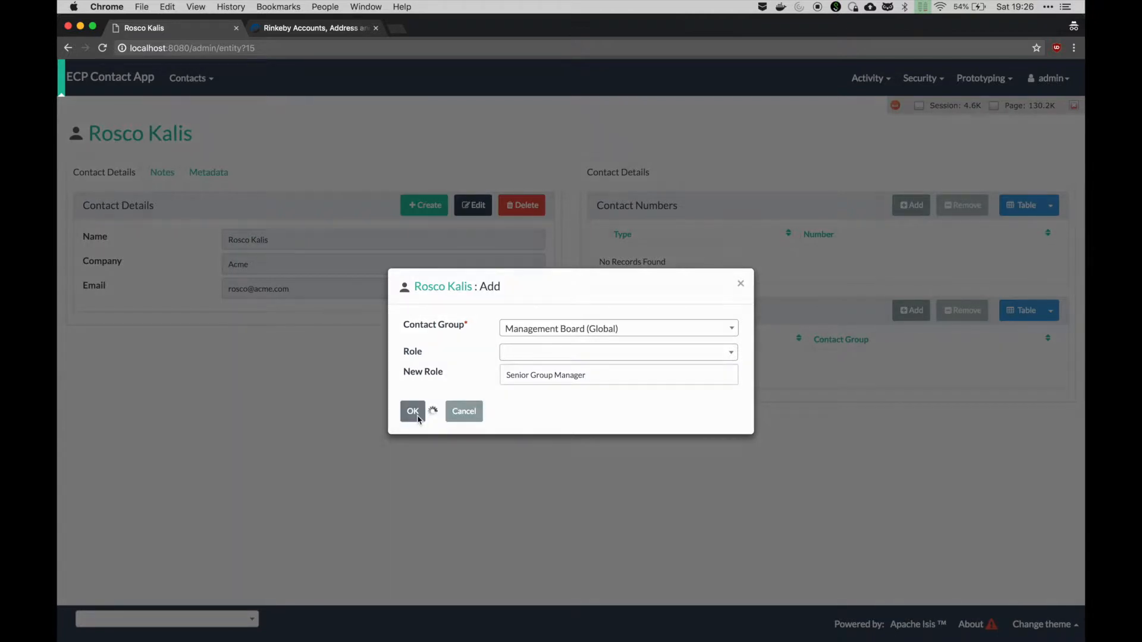
click(412, 411)
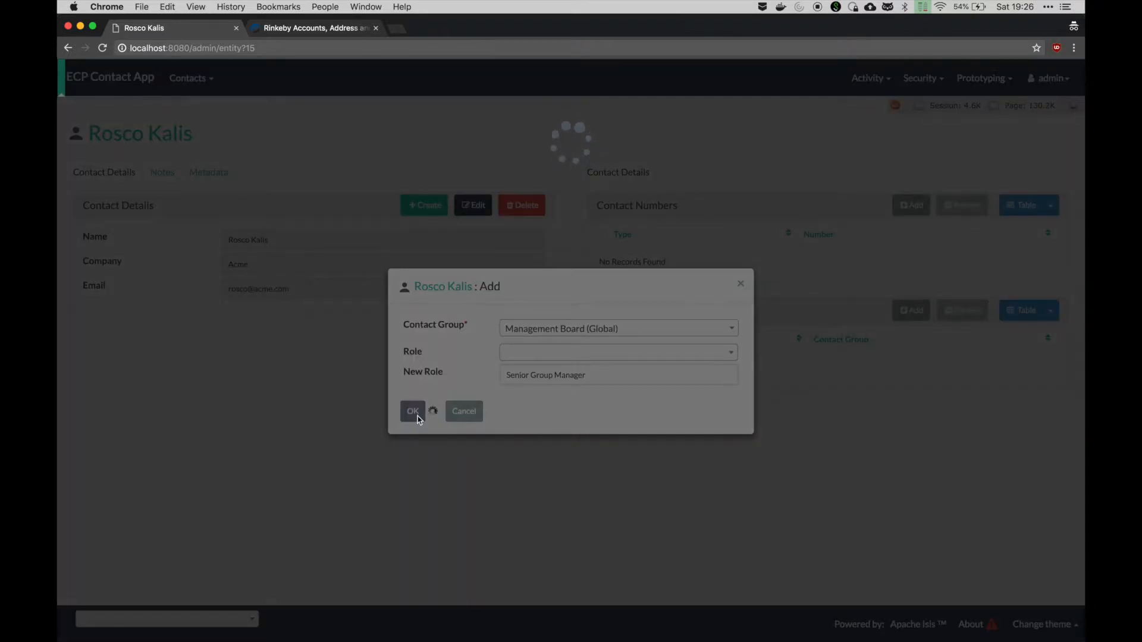
click(413, 411)
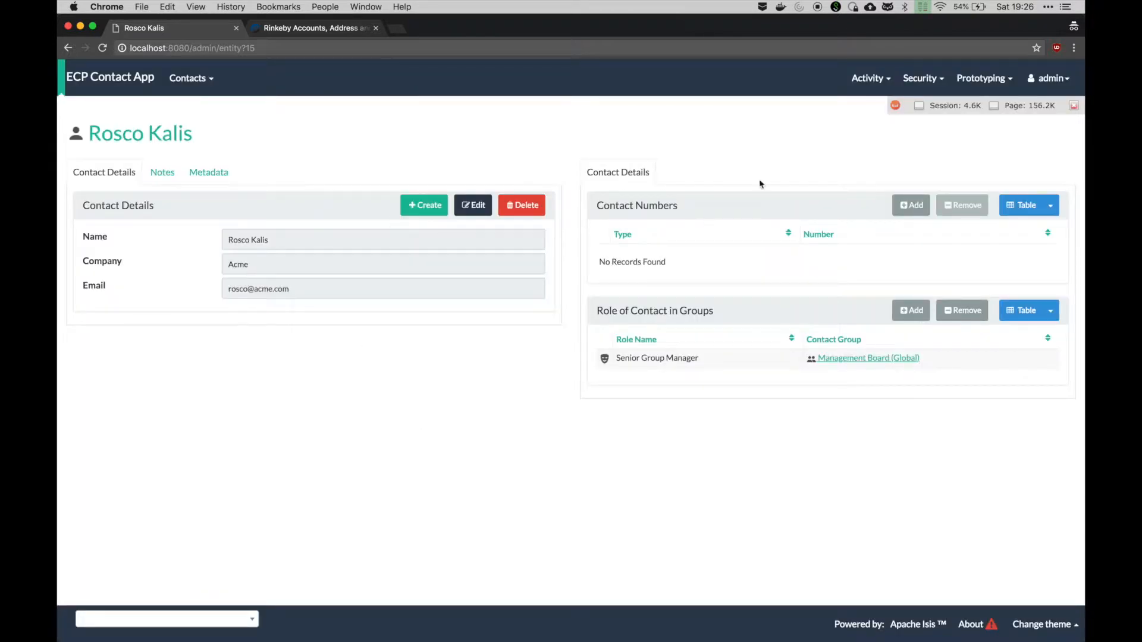
click(867, 78)
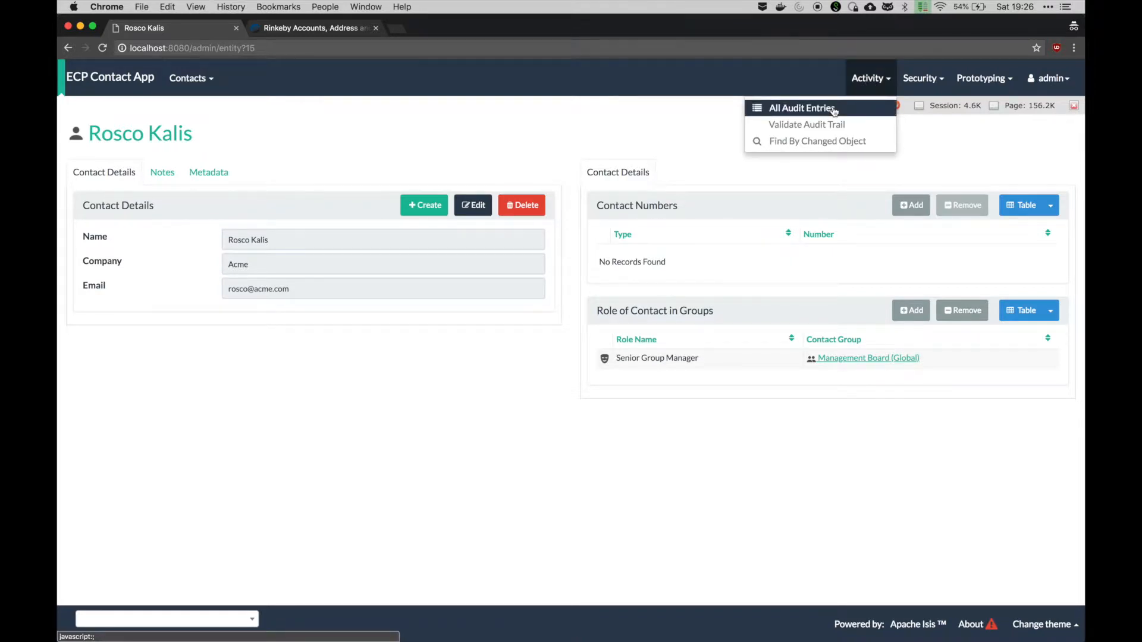
Step: View all audit entries, showing two admin entries without Eth hashes, then check Etherscan
click(801, 107)
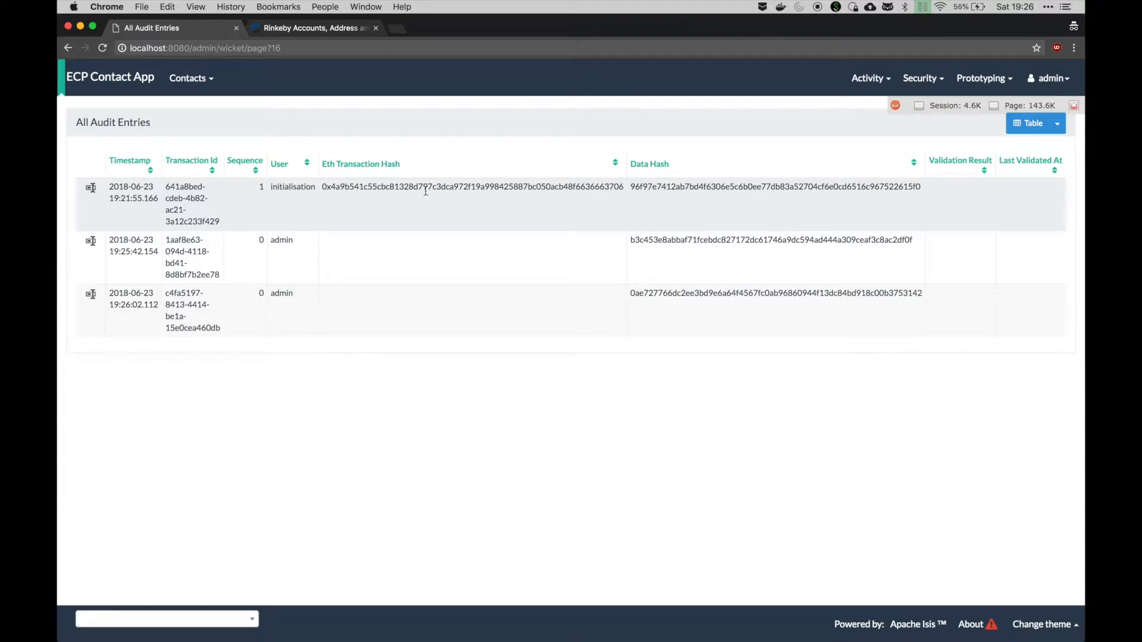
click(313, 28)
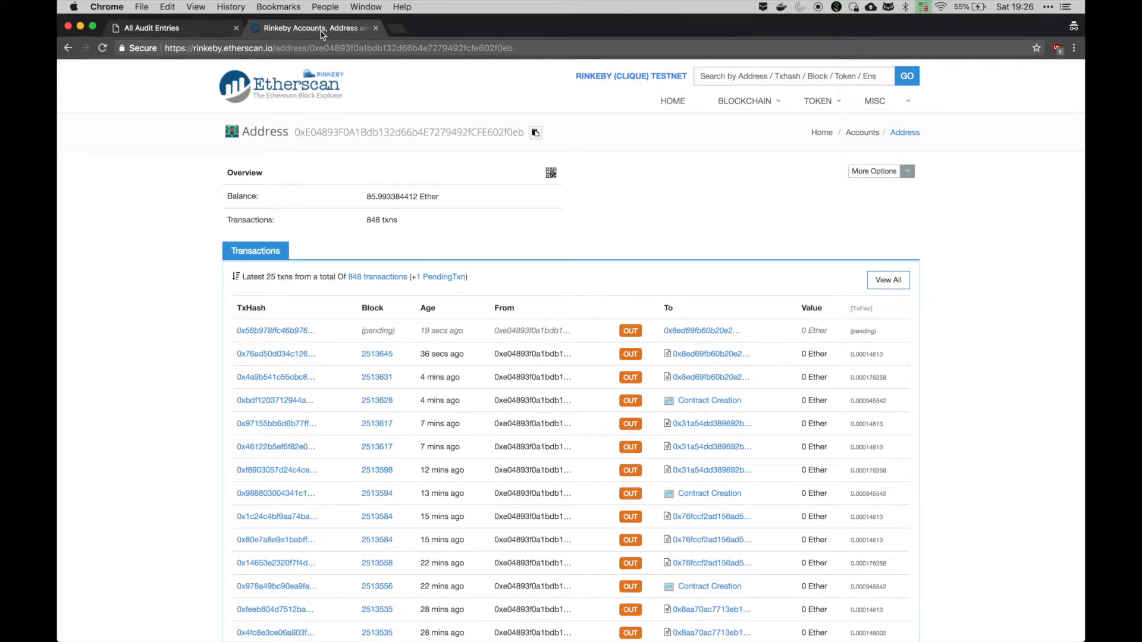
mouse_move(709, 354)
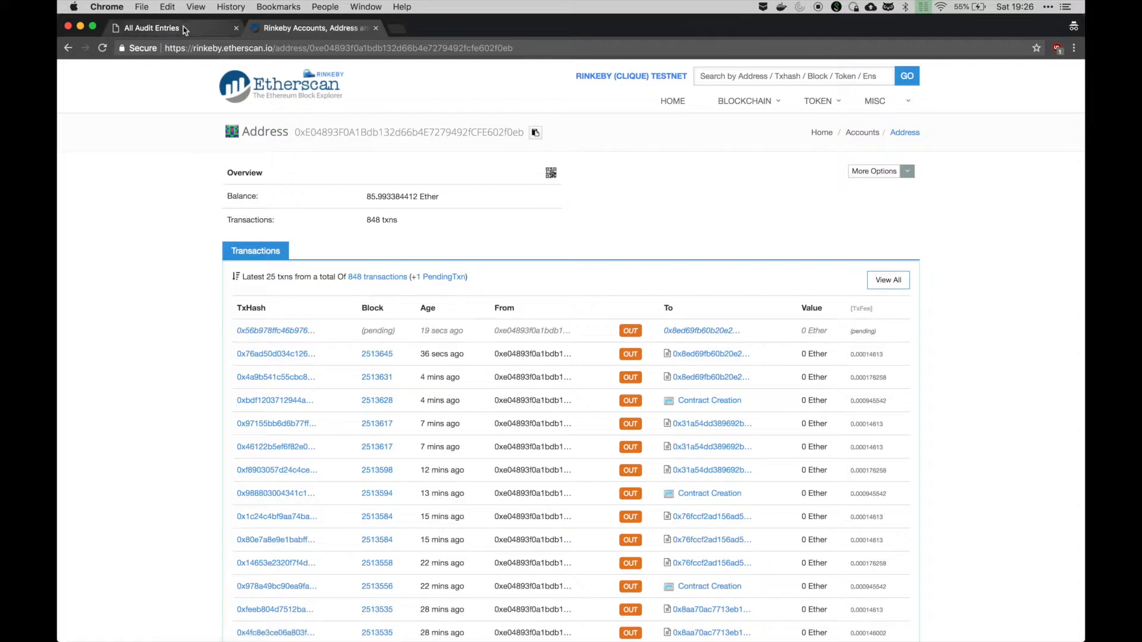
Step: Return from Etherscan to the All Audit Entries page
click(151, 28)
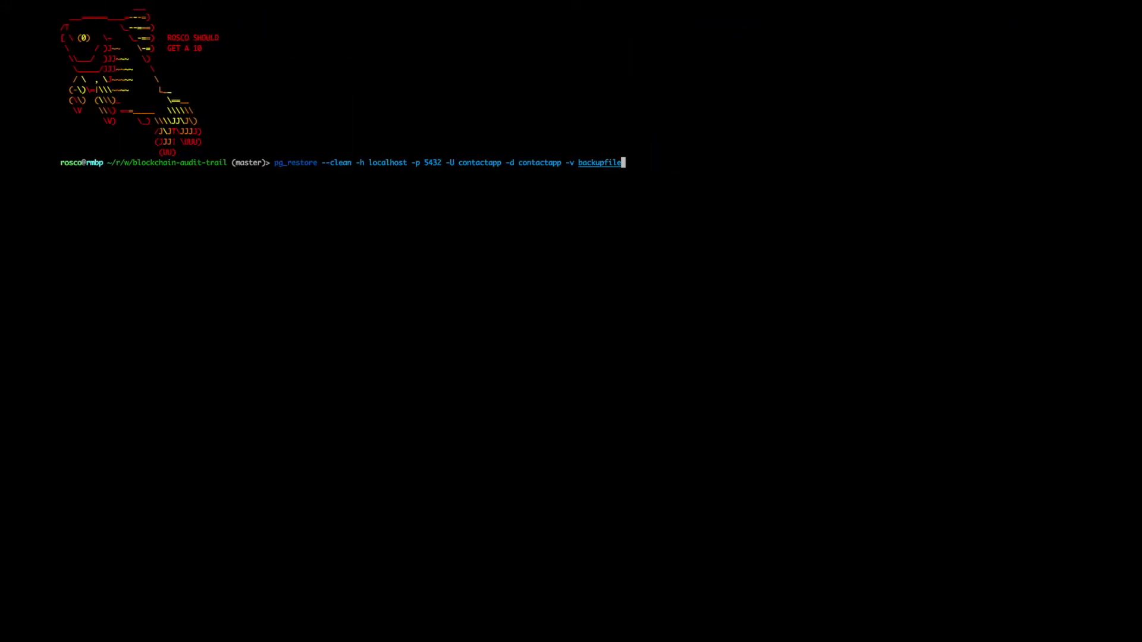
Step: Run the pg_dump backup of the contactapp database to backupfile
key(Enter)
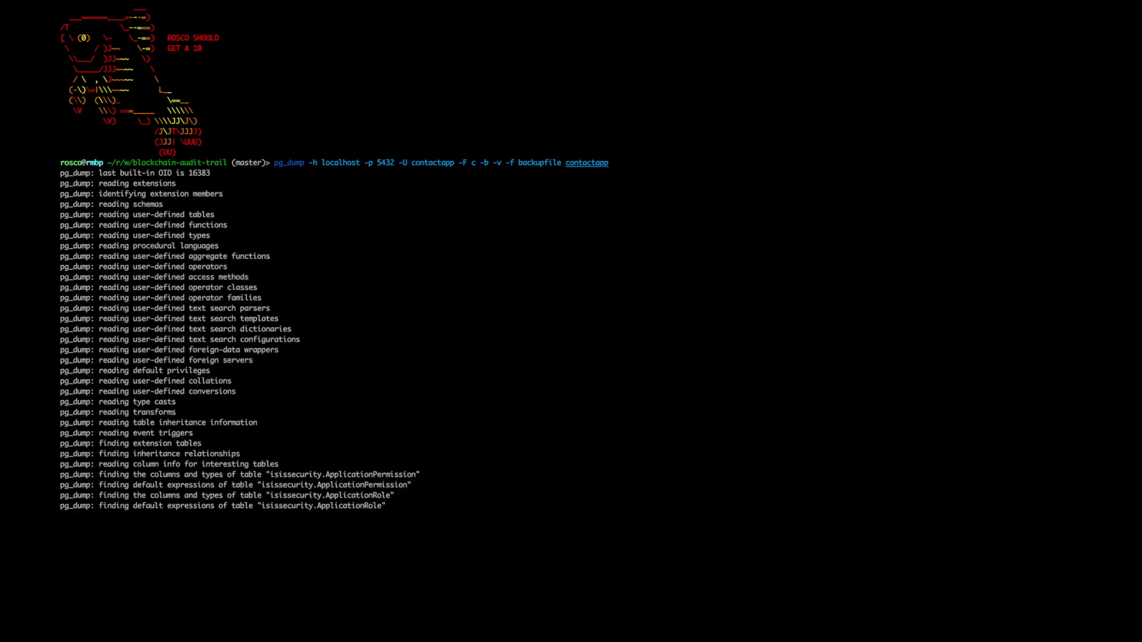
scroll(down, 3)
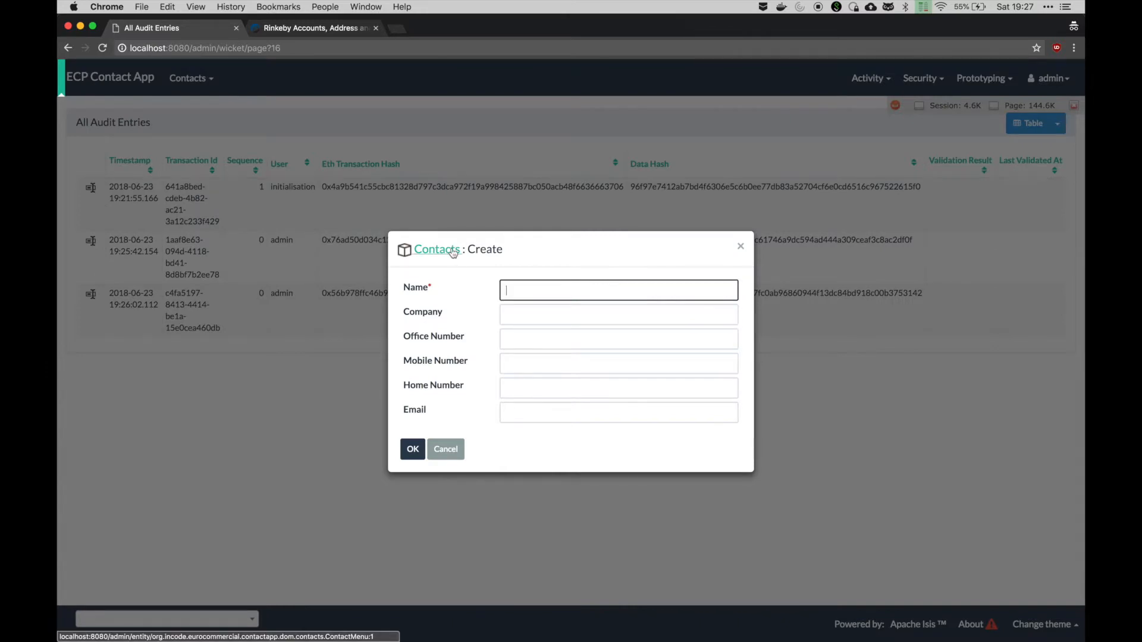
Step: Create contact Willem-Alexander van Oranje-Nassau with company Kingdom of the Netherlands
text(Willem-Alexander v)
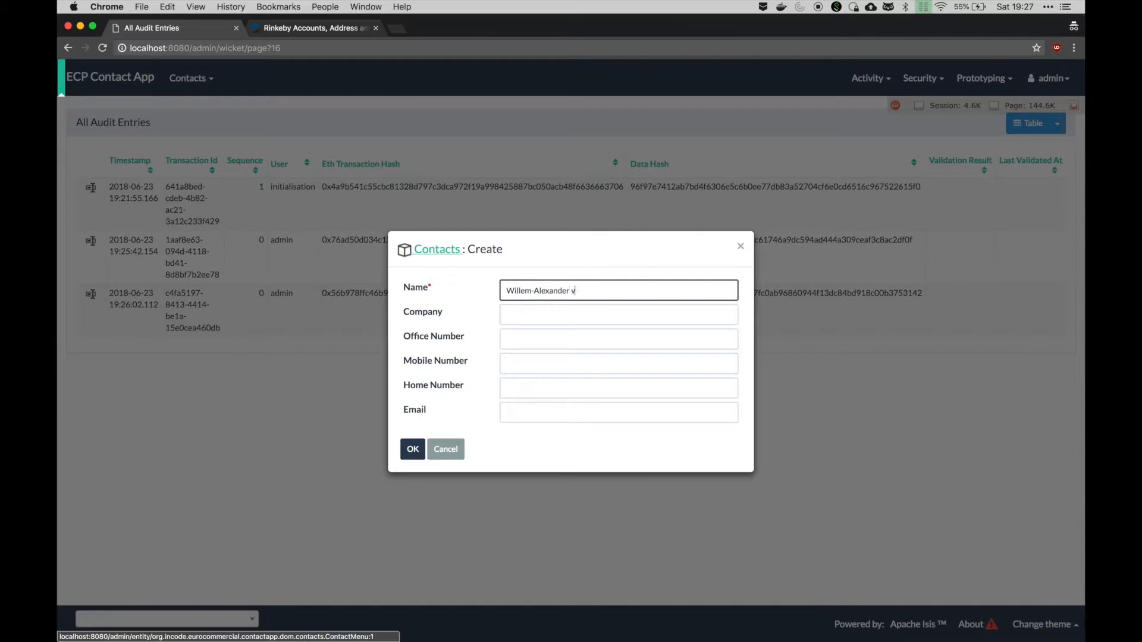
text(an Oranje-Nassau)
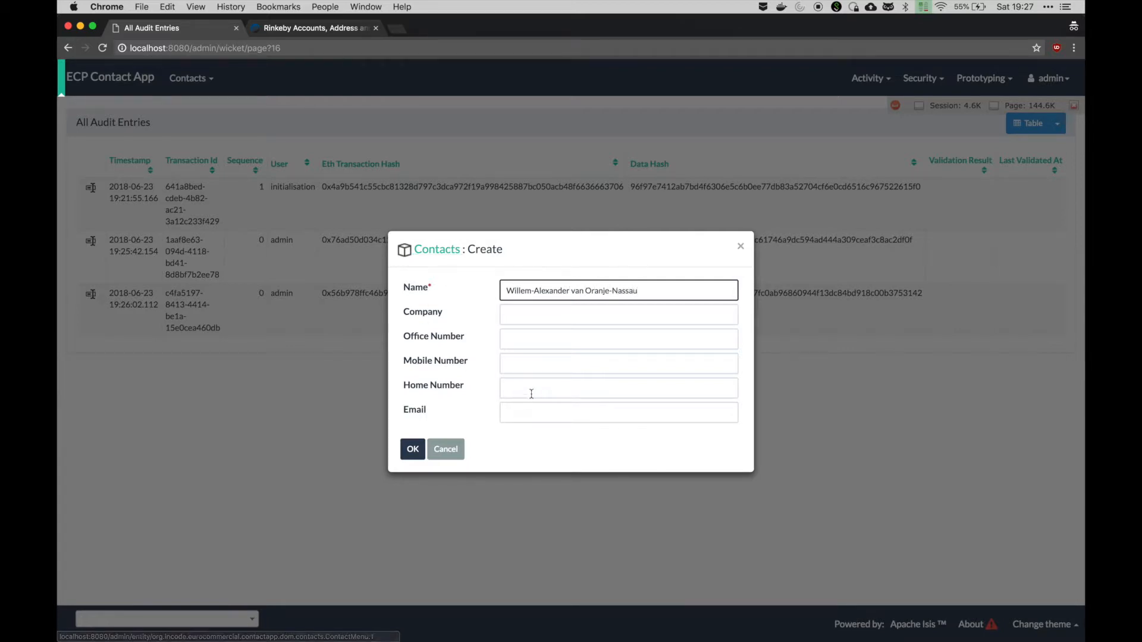
click(618, 314)
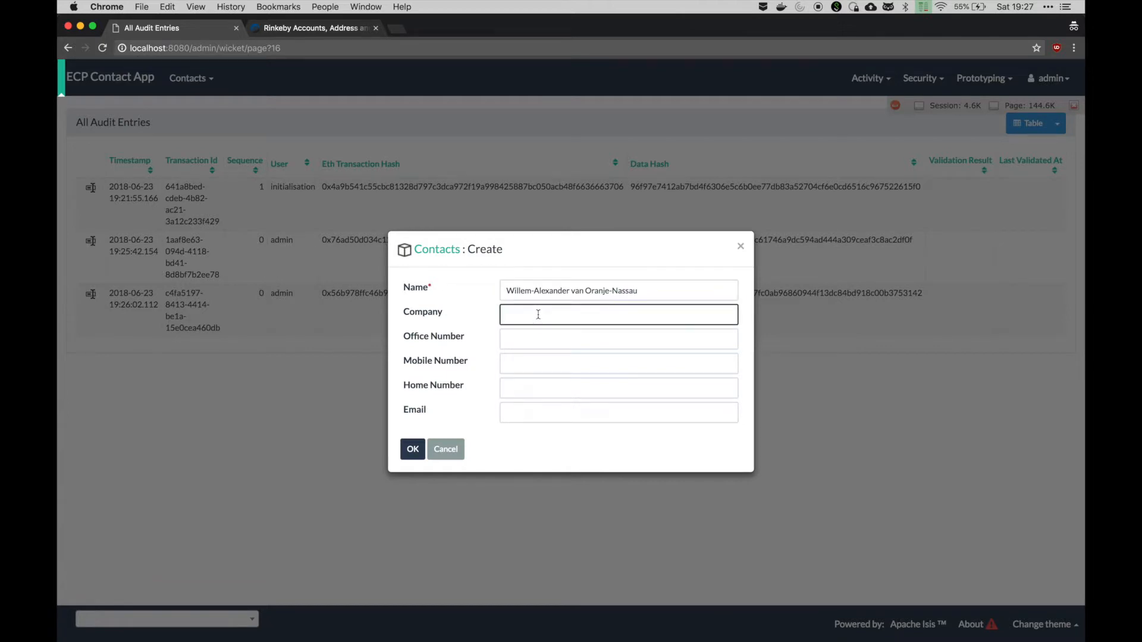
text(Kingdom of the Netherland)
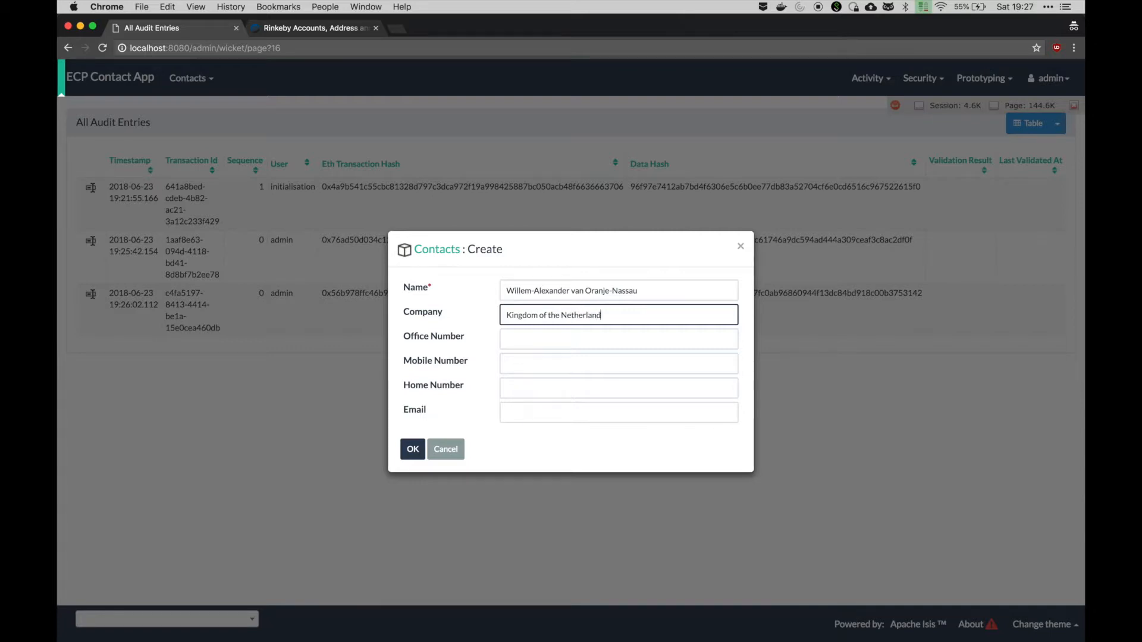
click(412, 448)
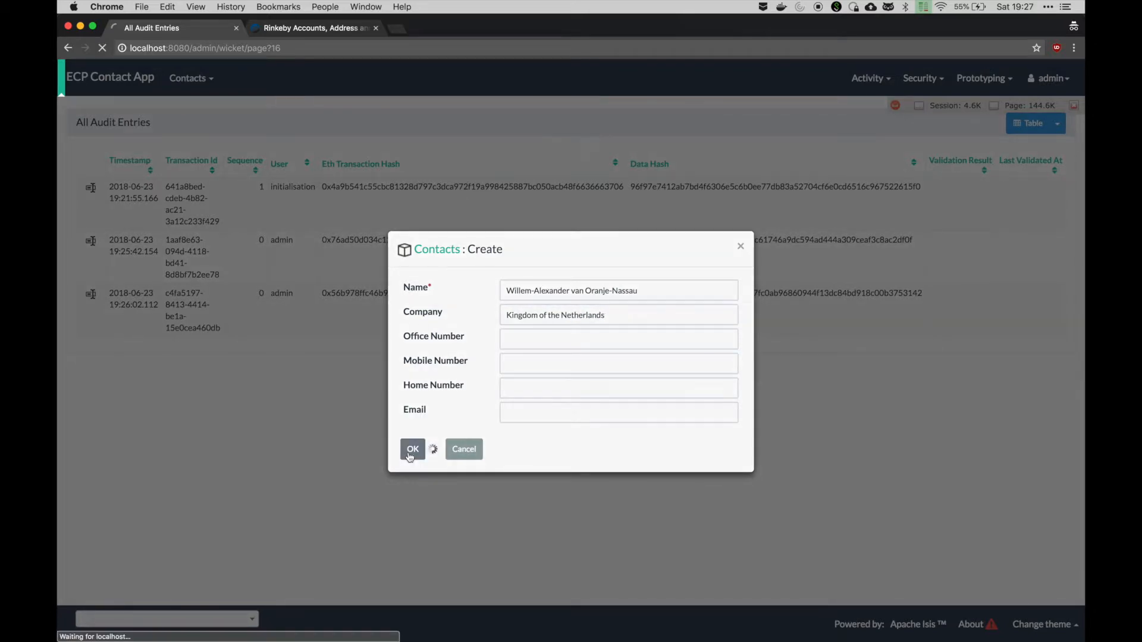
click(412, 448)
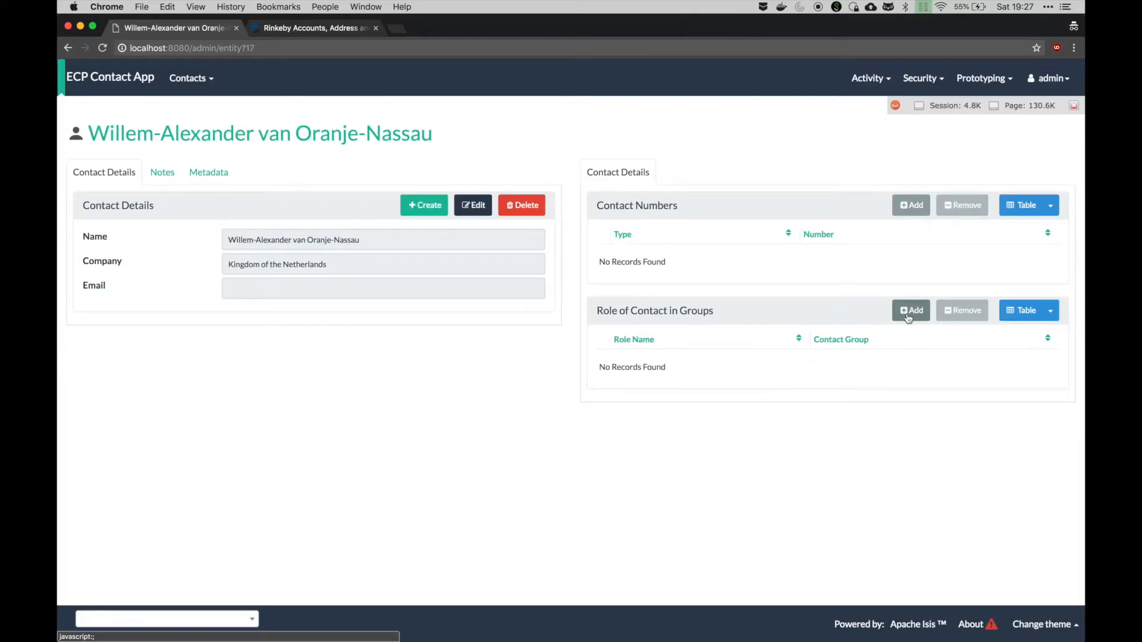
Step: Add Willem-Alexander to Management Board (Global) with new role Country Manager
click(910, 310)
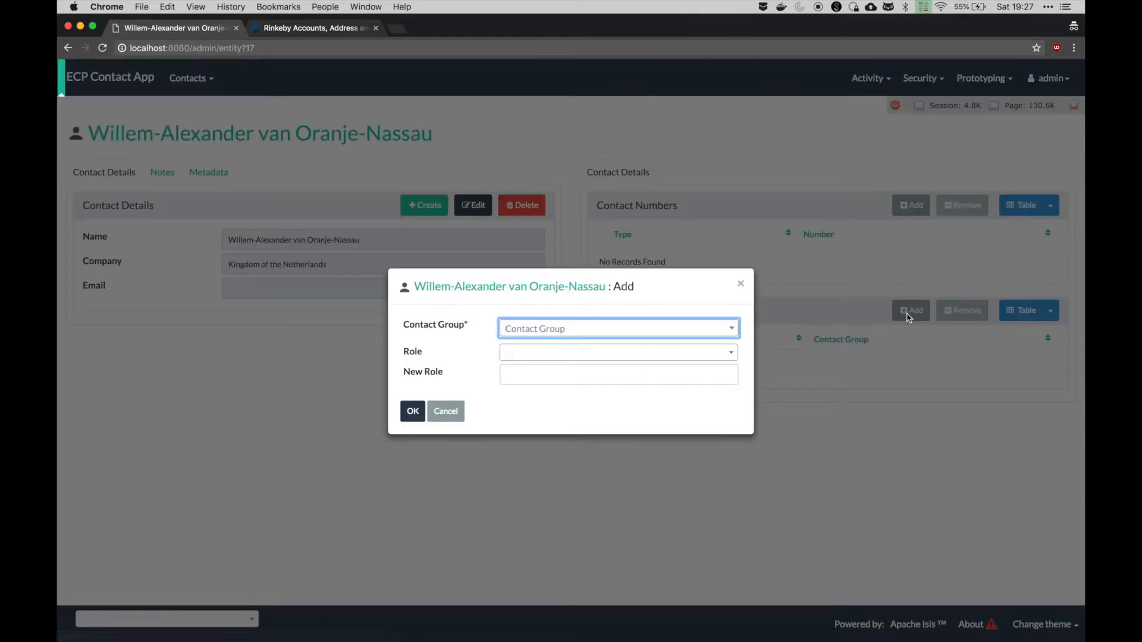
click(617, 329)
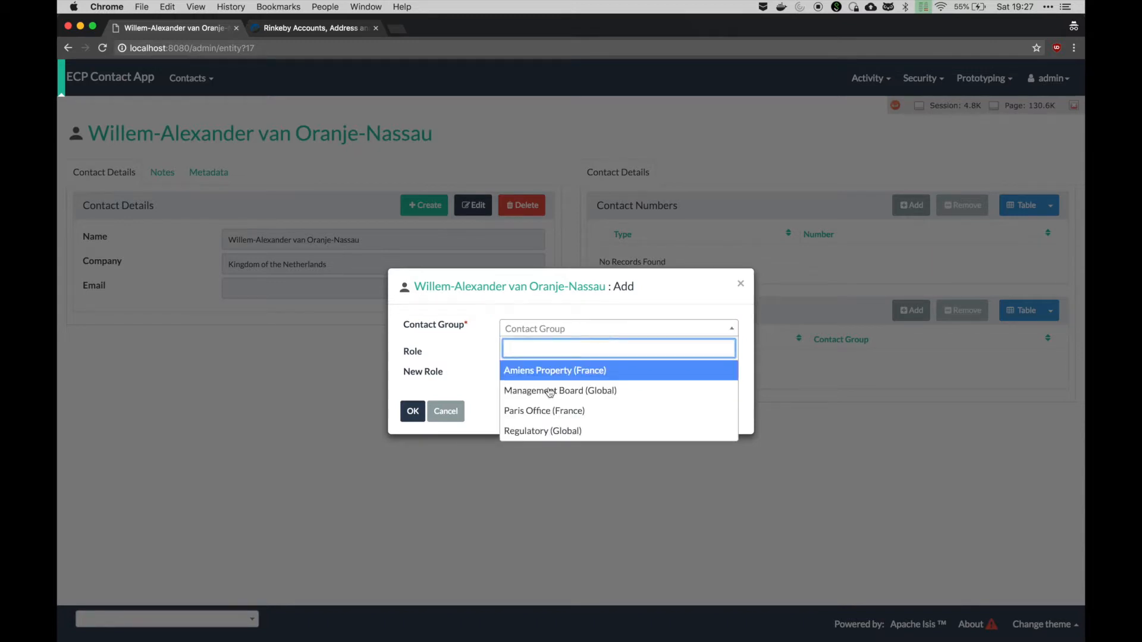
click(559, 390)
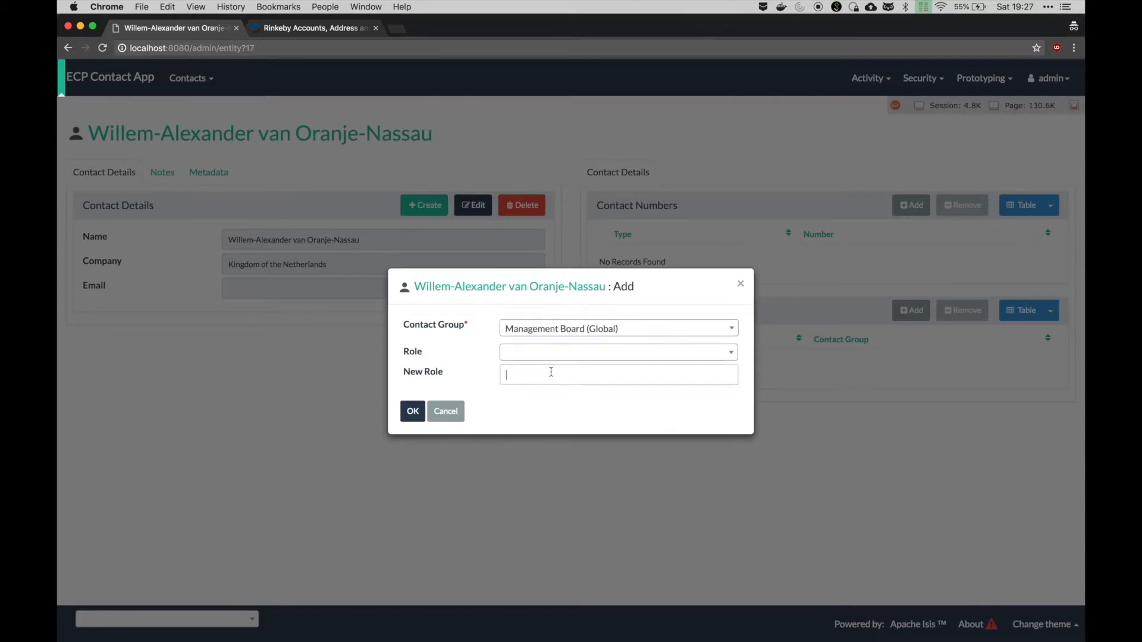
text(Country)
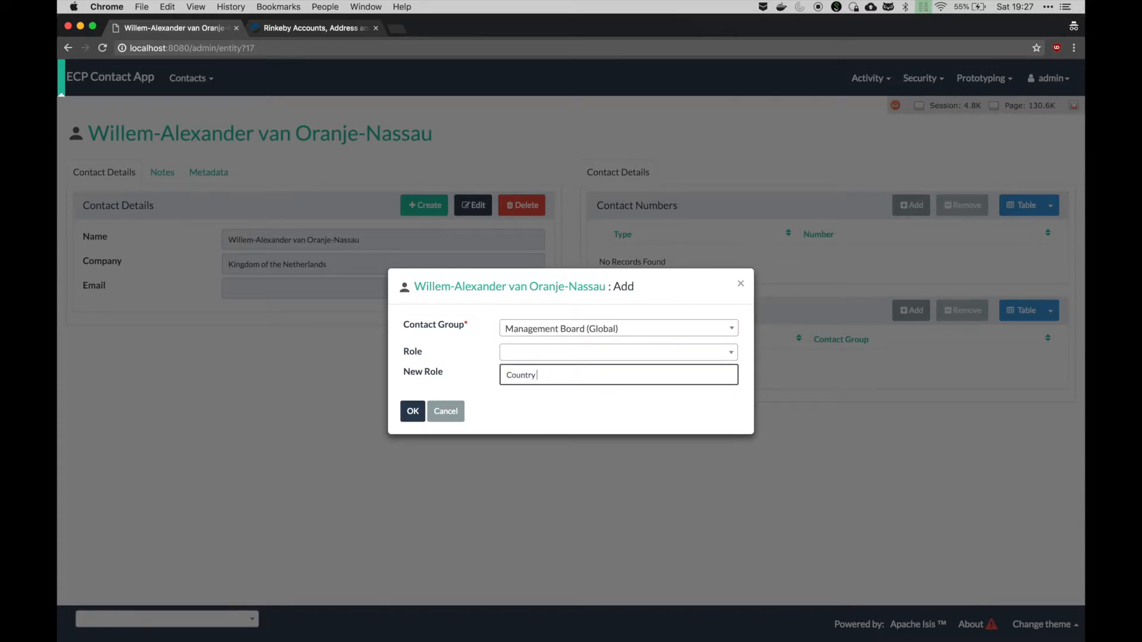
text(Manager)
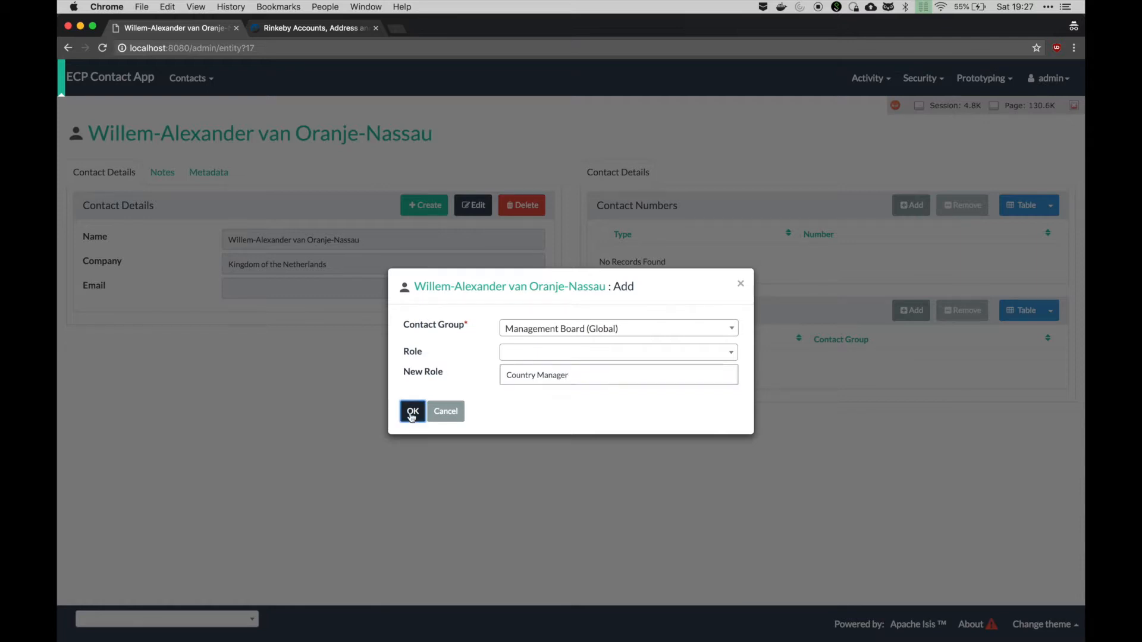
click(412, 411)
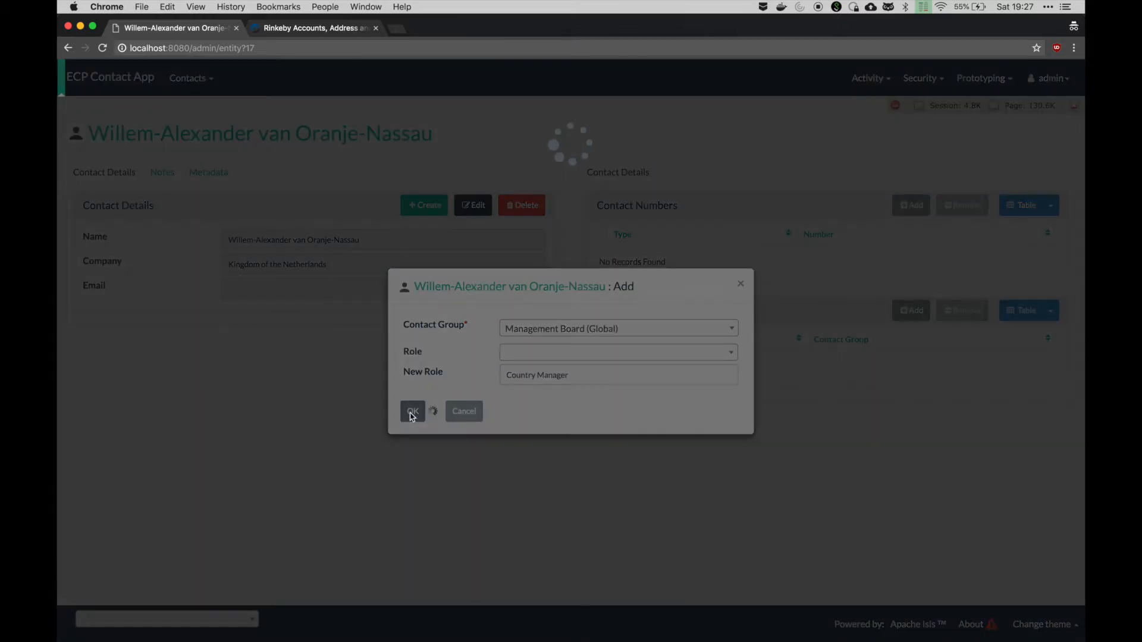
click(412, 411)
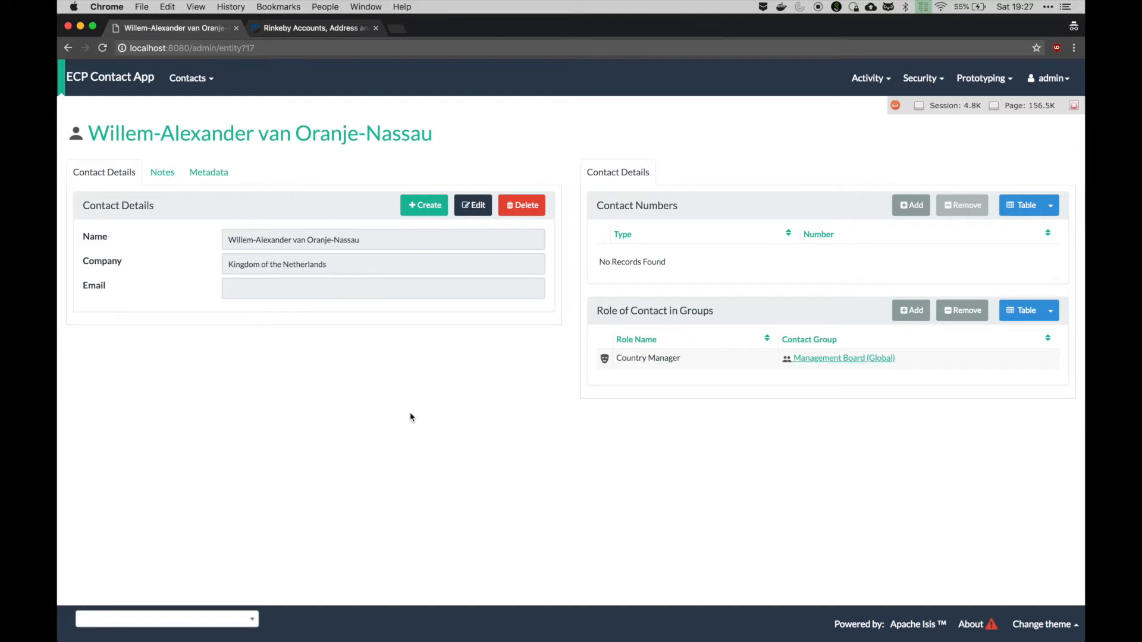
click(868, 78)
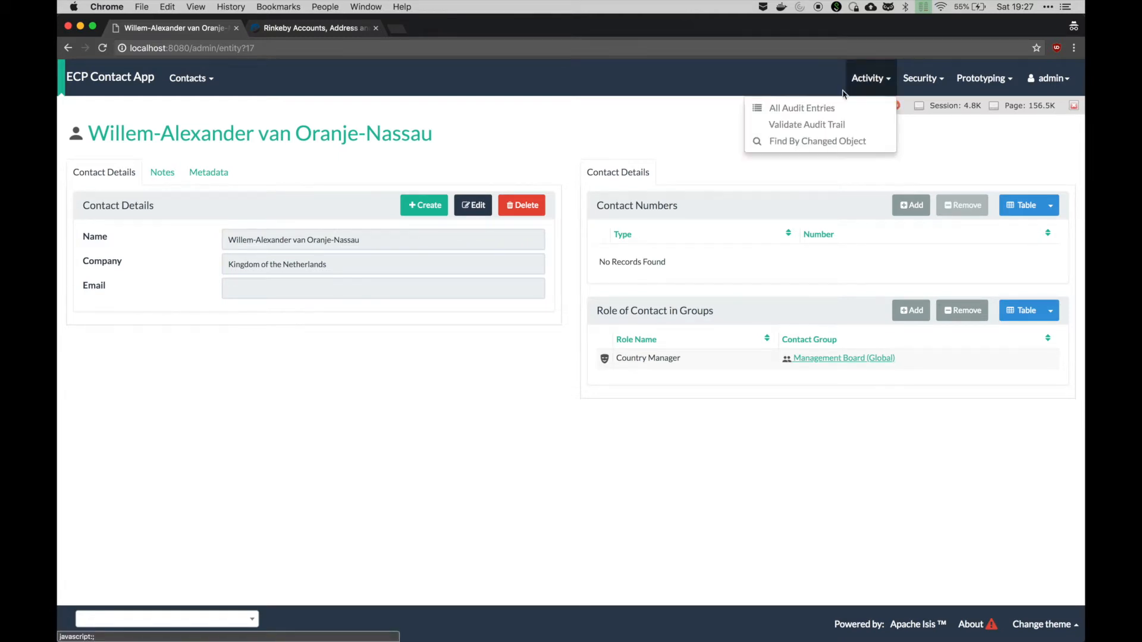
Step: List all audit entries, showing the two new 19:27 admin changes with Eth hashes
click(802, 108)
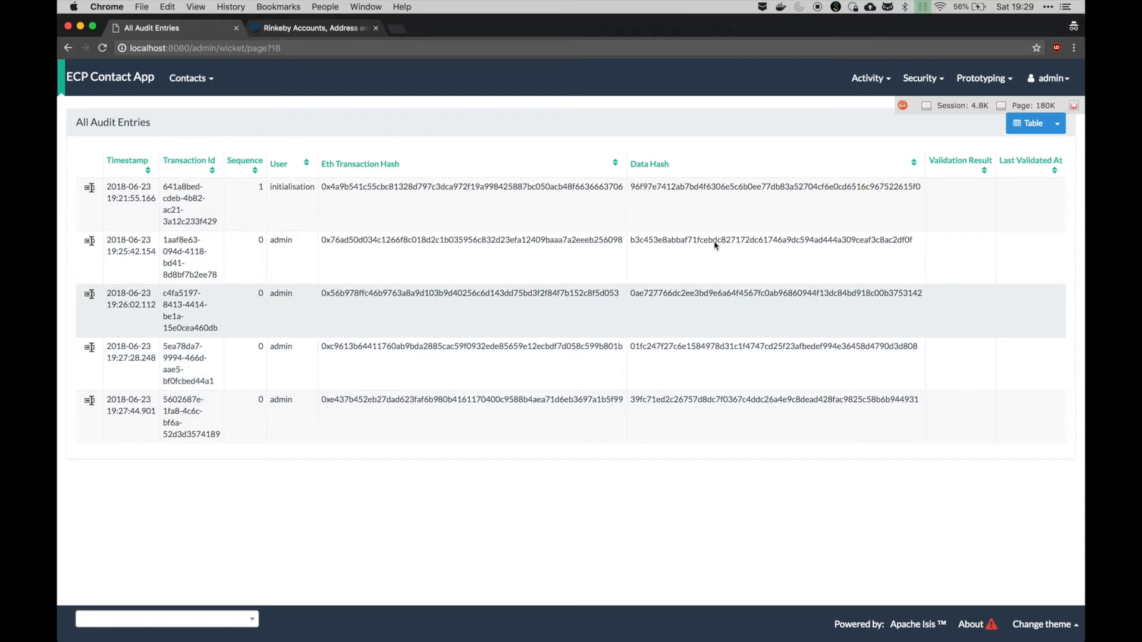
Step: Reload All Audit Entries so only the three original entries remain, then reopen Activity
click(867, 78)
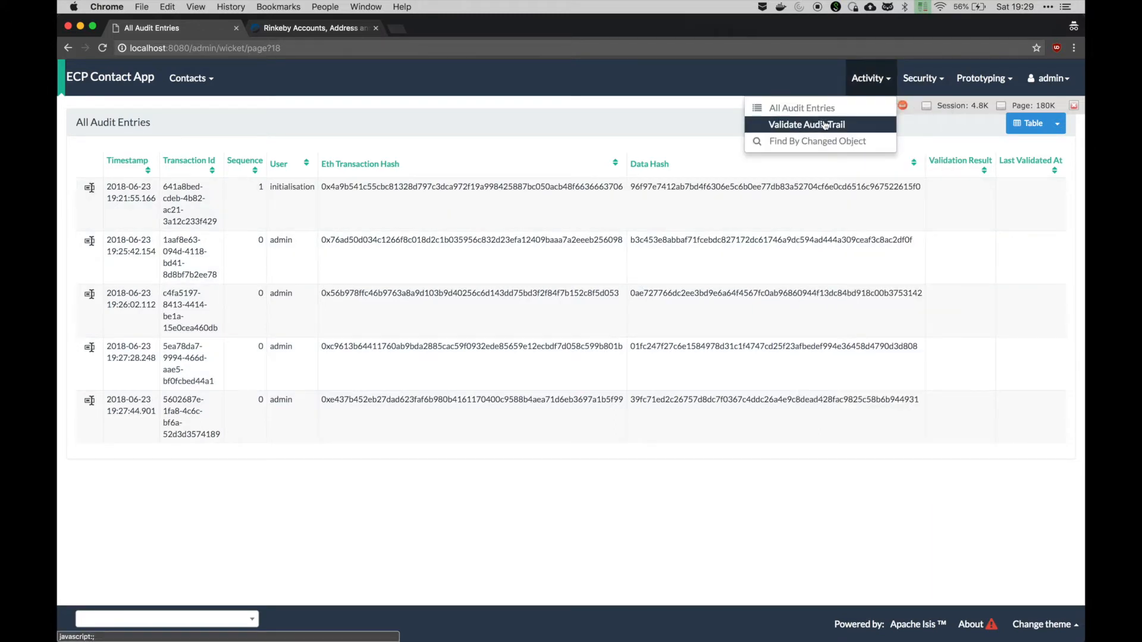
click(806, 124)
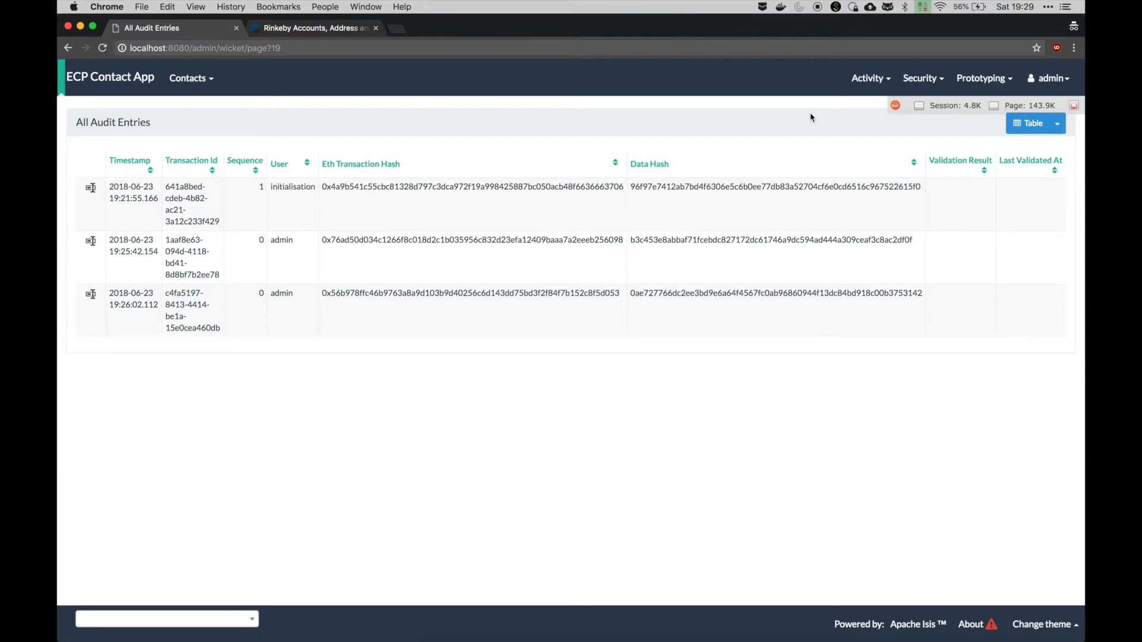
mouse_move(364, 419)
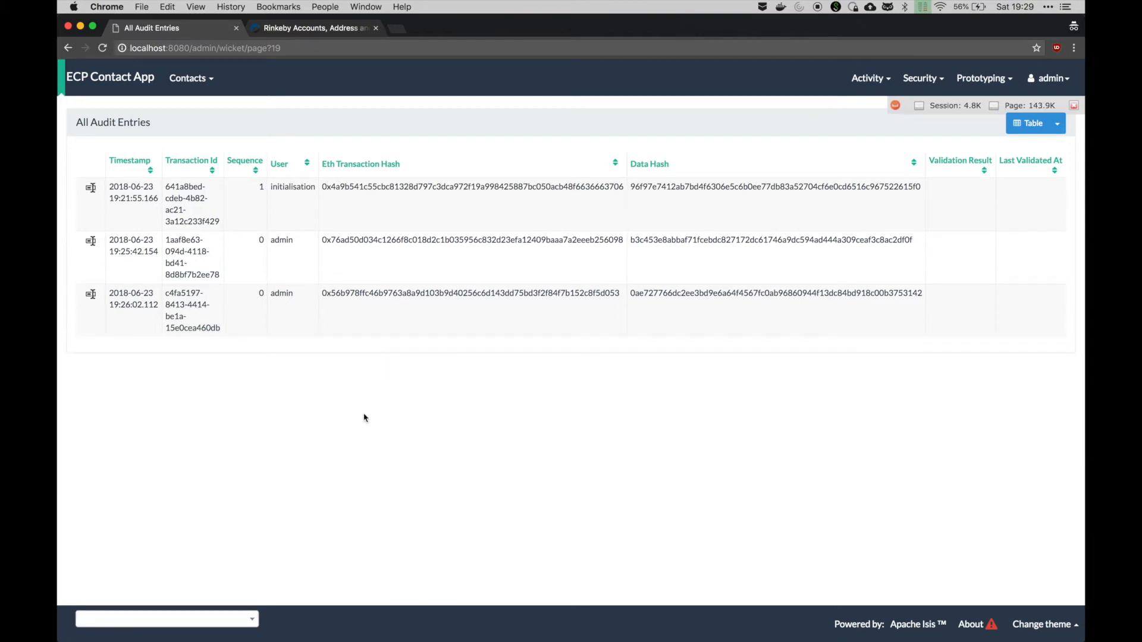
mouse_move(383, 398)
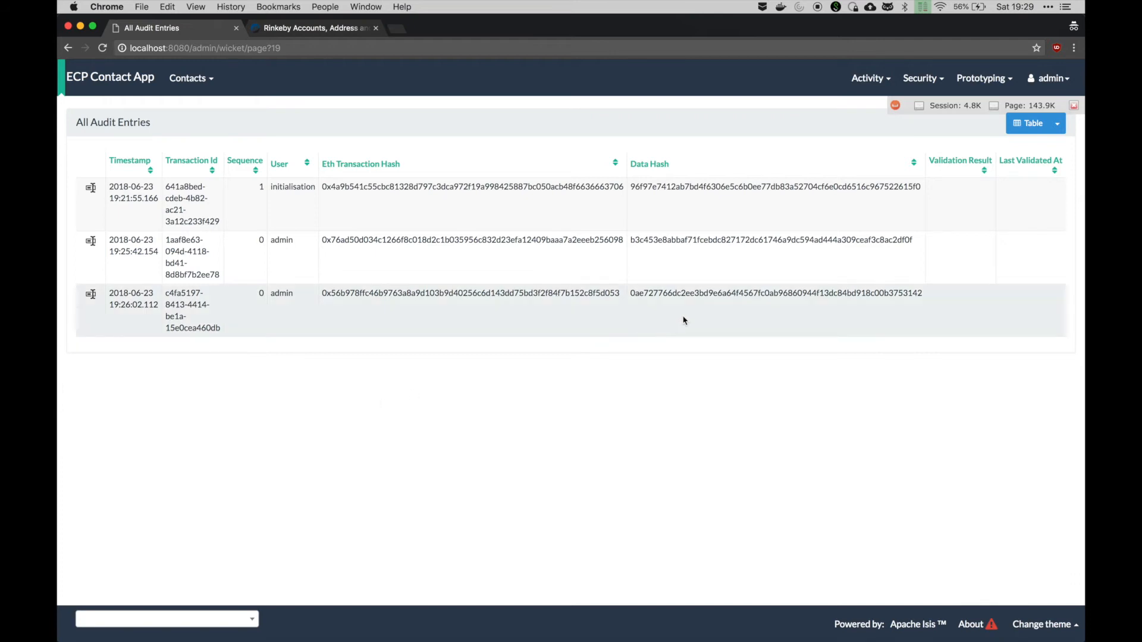
click(867, 78)
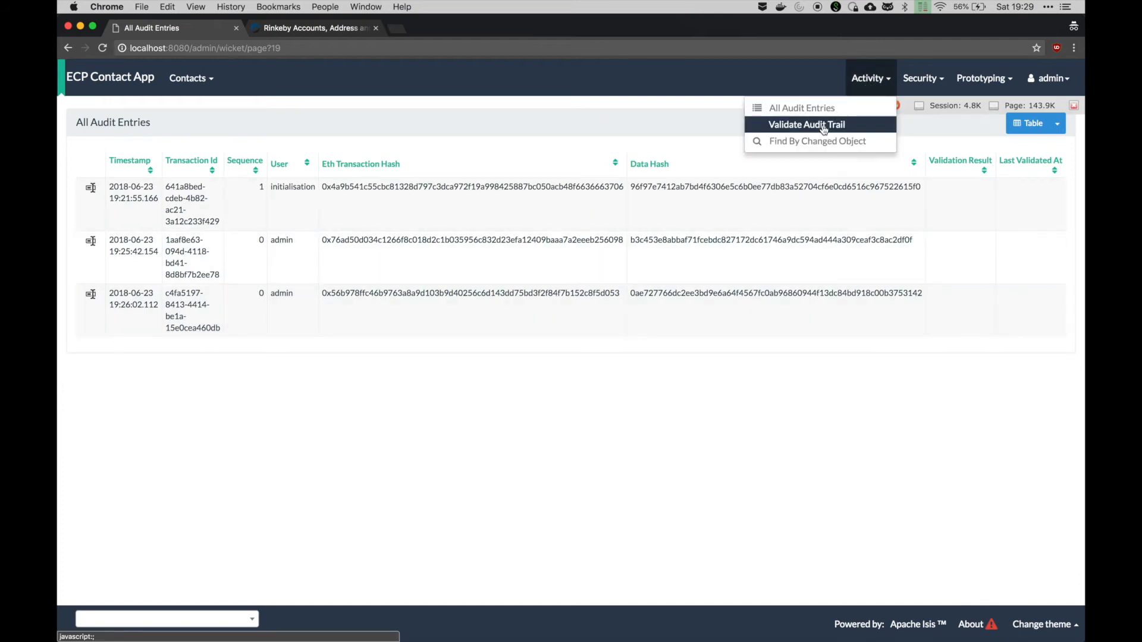
Step: Validate the audit trail: two entries missing, three validated, none invalidated
click(806, 124)
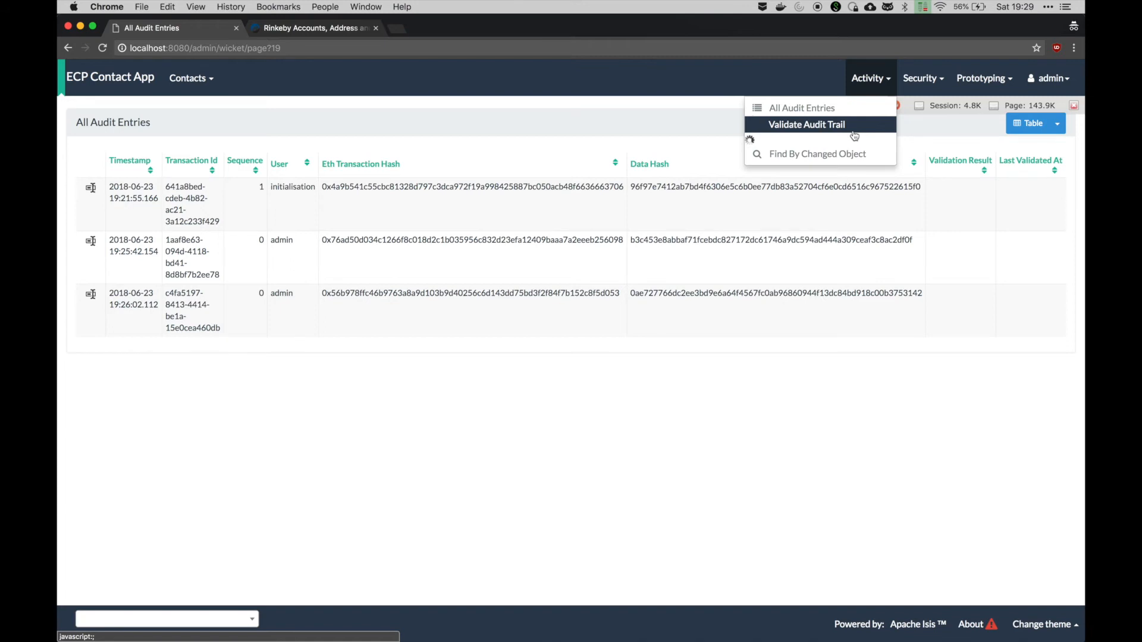
click(807, 124)
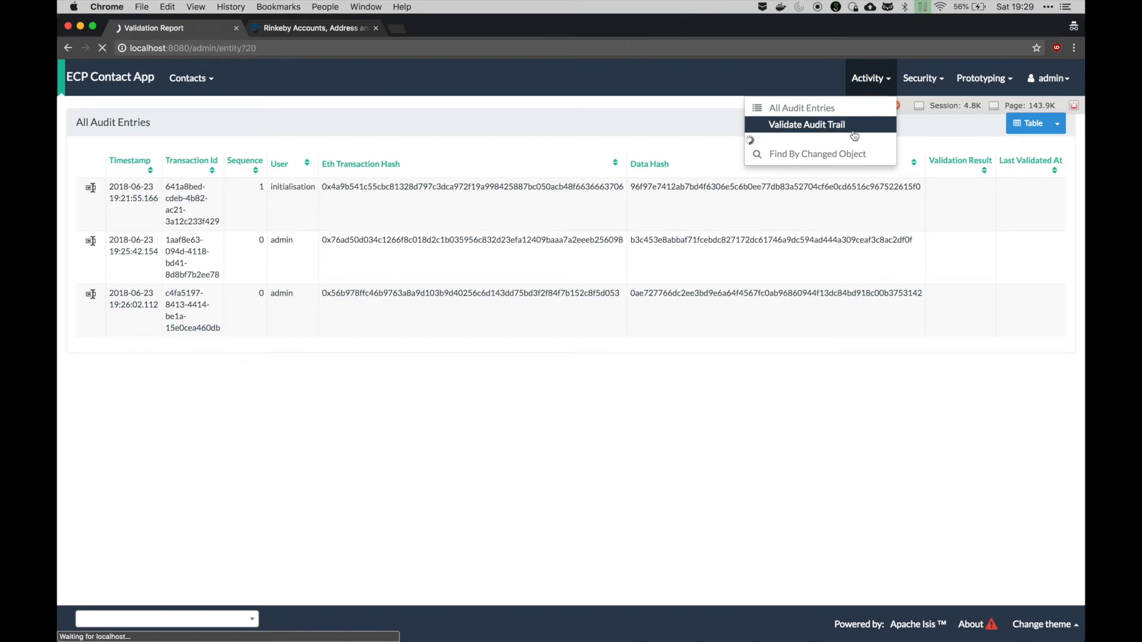
click(807, 124)
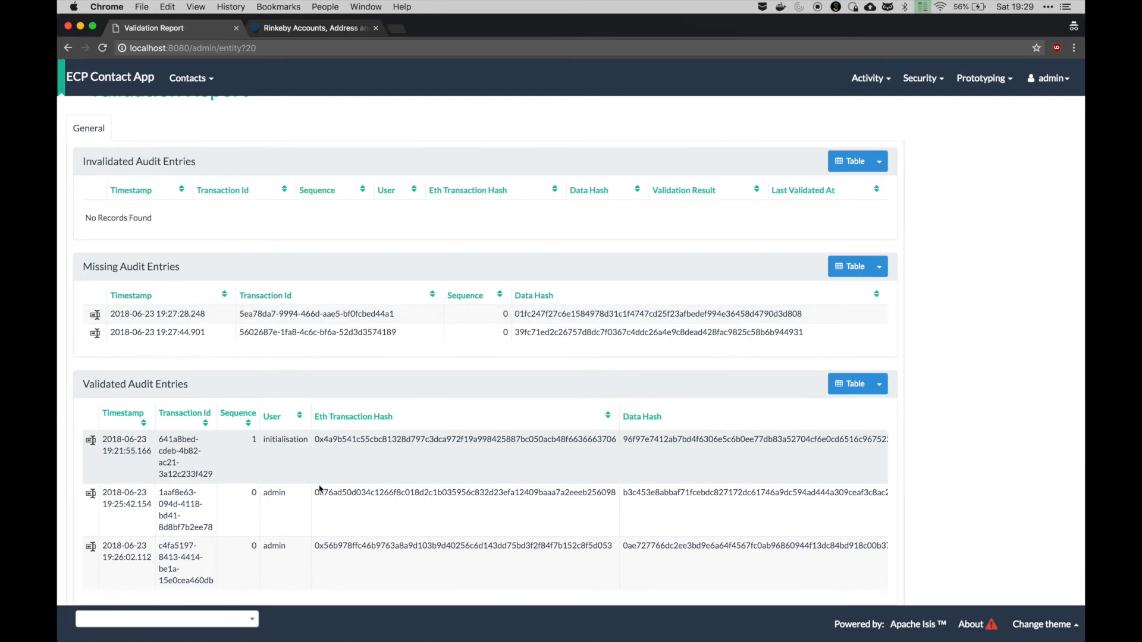
mouse_move(340, 559)
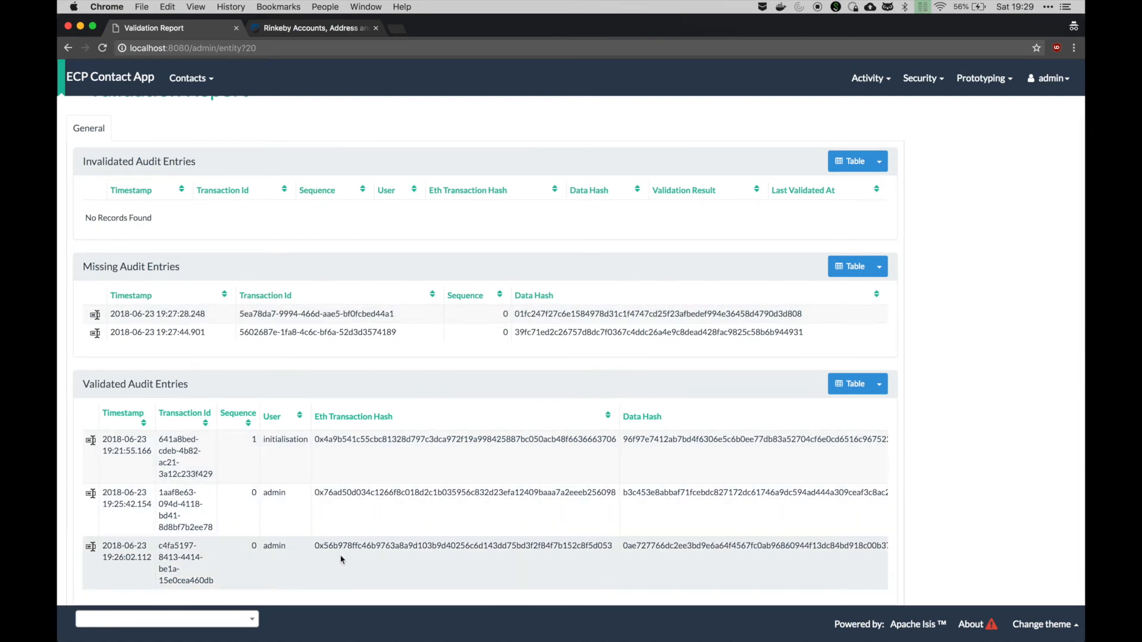